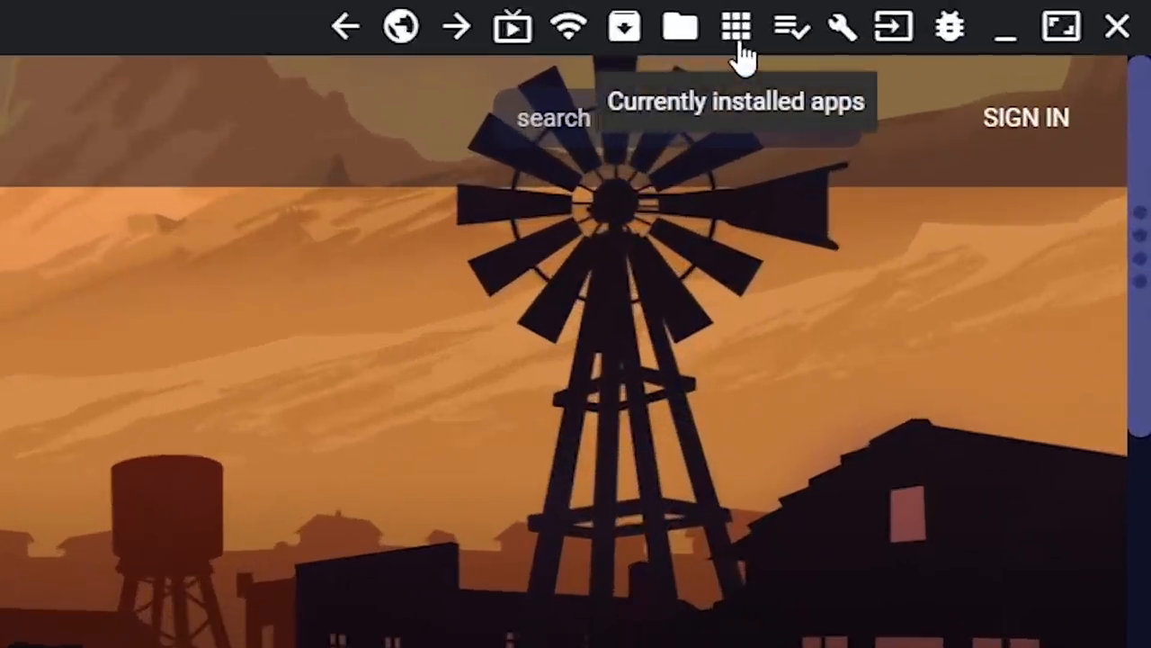
List the headset's installed apps, check com.Aldin.WotW settings, then open Backup/Restore All.
{"action": "left_click", "coordinate": [736, 26]}
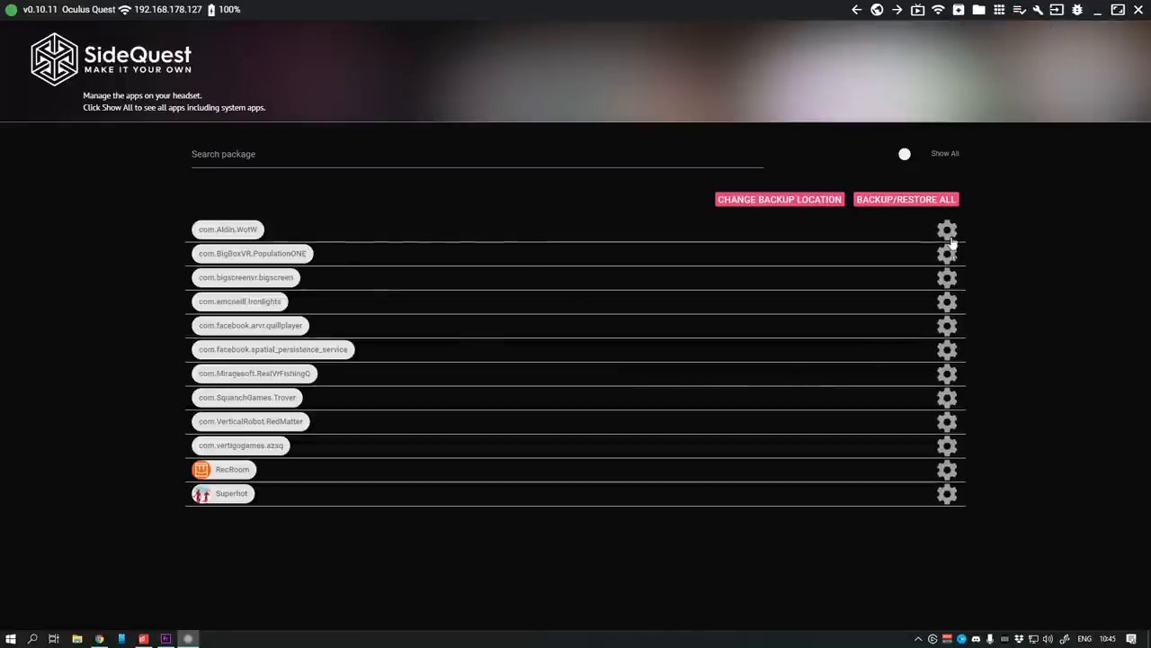
{"action": "left_click", "coordinate": [947, 230]}
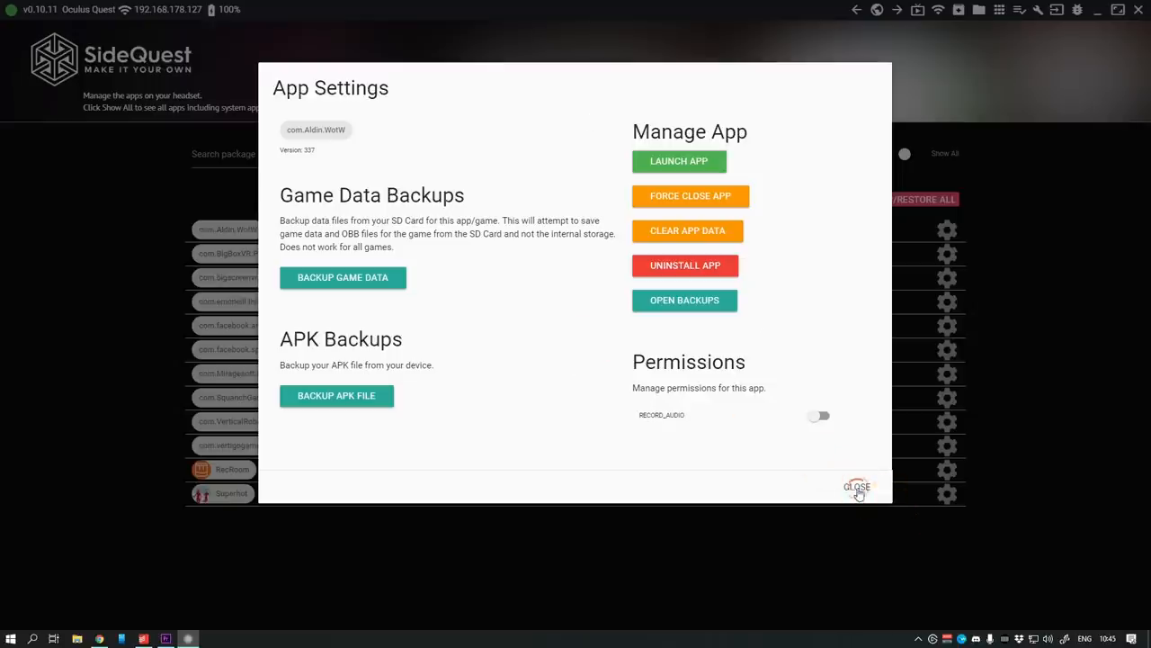
{"action": "left_click", "coordinate": [857, 487]}
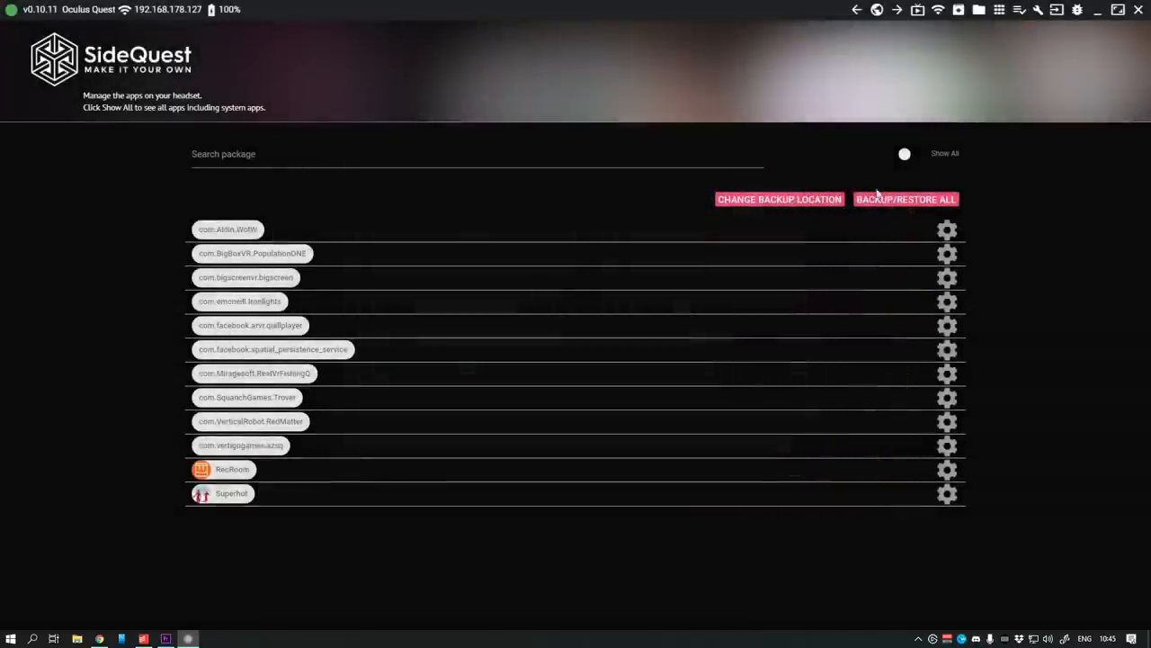
{"action": "left_click", "coordinate": [906, 199]}
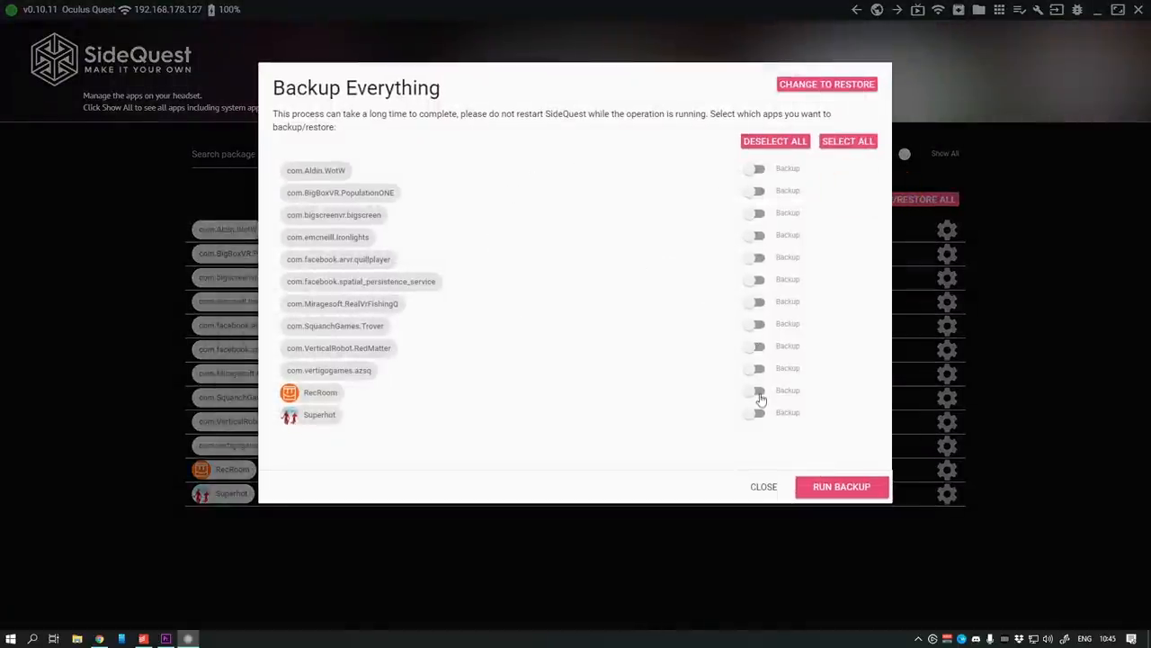
Switch on backup for com.SquanchGames.Trover and com.vertigogames.azsq.
{"action": "left_click", "coordinate": [756, 323]}
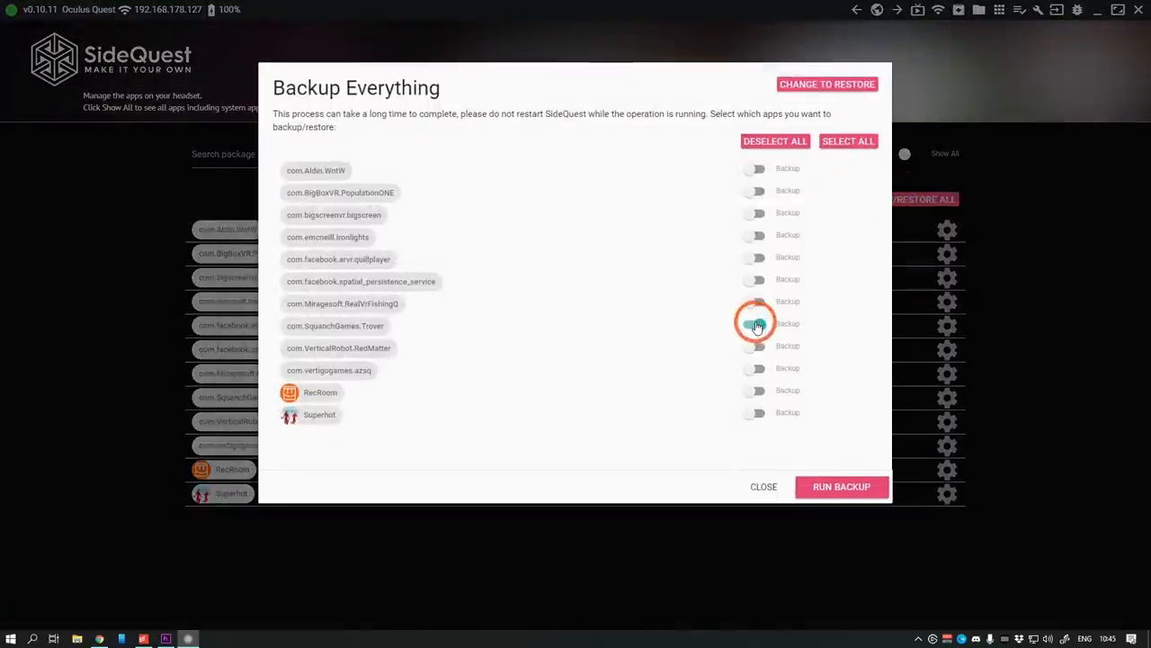
{"action": "left_click", "coordinate": [756, 368]}
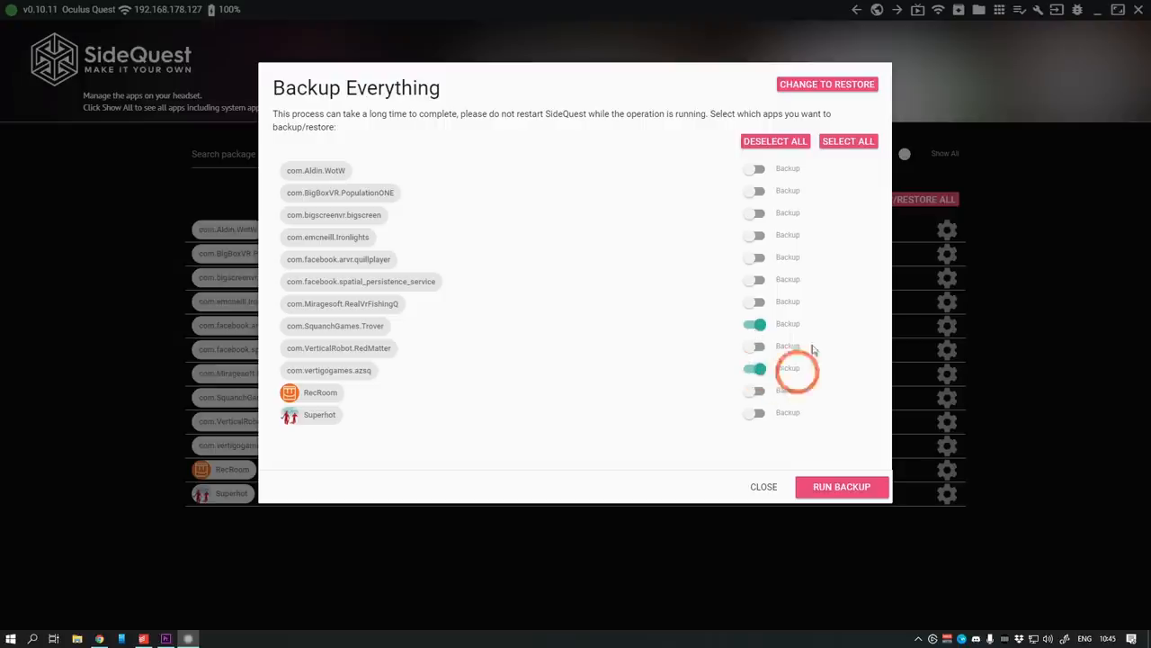
{"action": "left_click", "coordinate": [840, 486]}
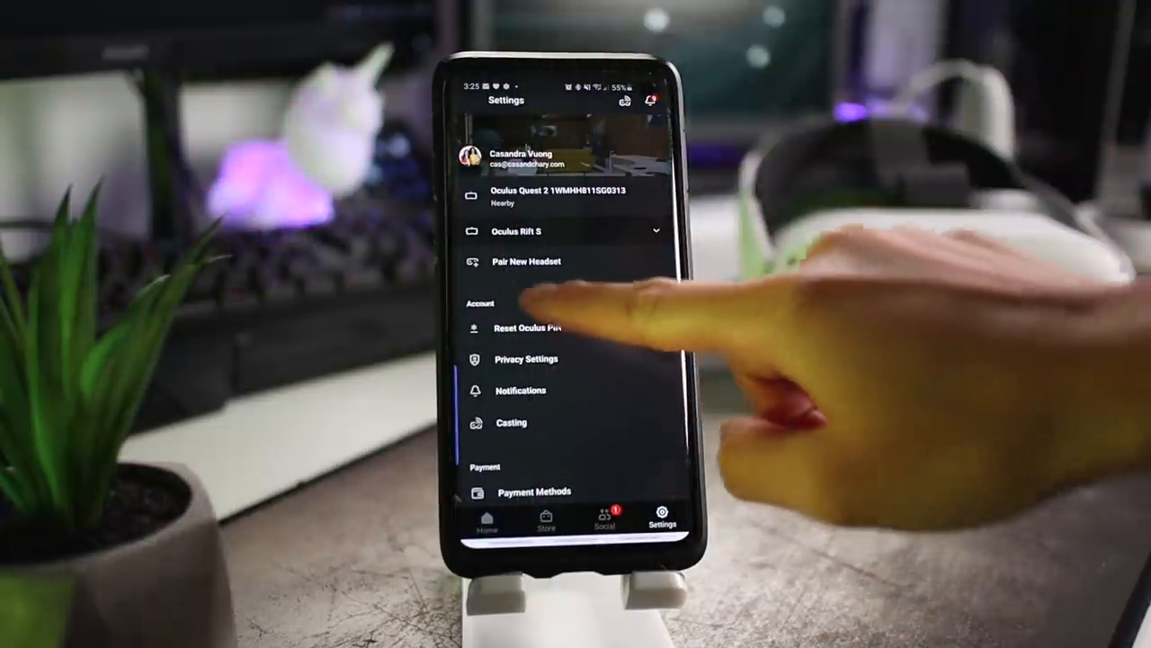
Open Privacy Settings and scroll through the app activity and friends list visibility options.
{"action": "left_click", "coordinate": [527, 359]}
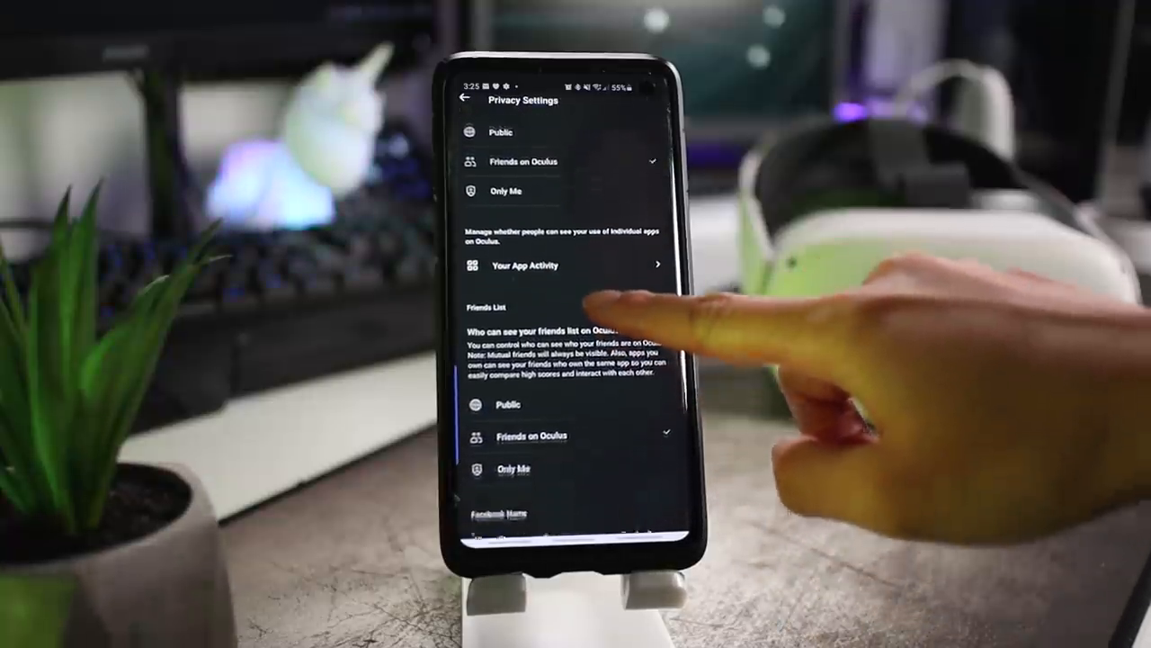
{"action": "scroll", "scroll_direction": "down", "scroll_amount": 3}
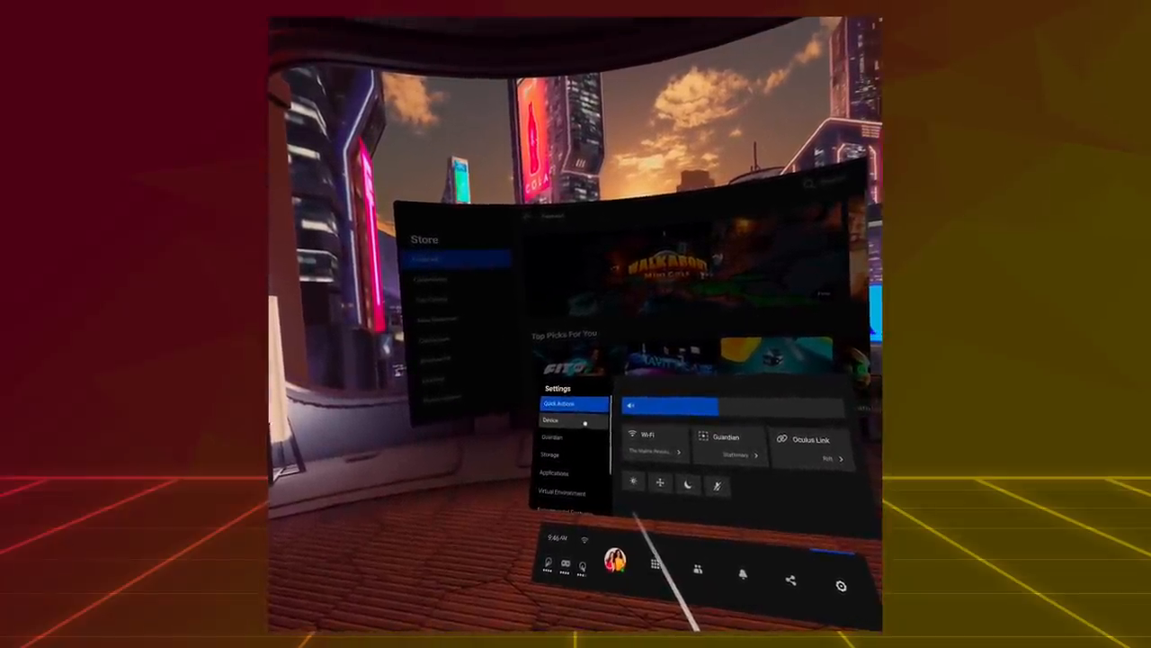
Select Device in the headset's Quick Settings and scroll through Do Not Disturb, Microphone, Wi-Fi, Language.
{"action": "left_click", "coordinate": [550, 419]}
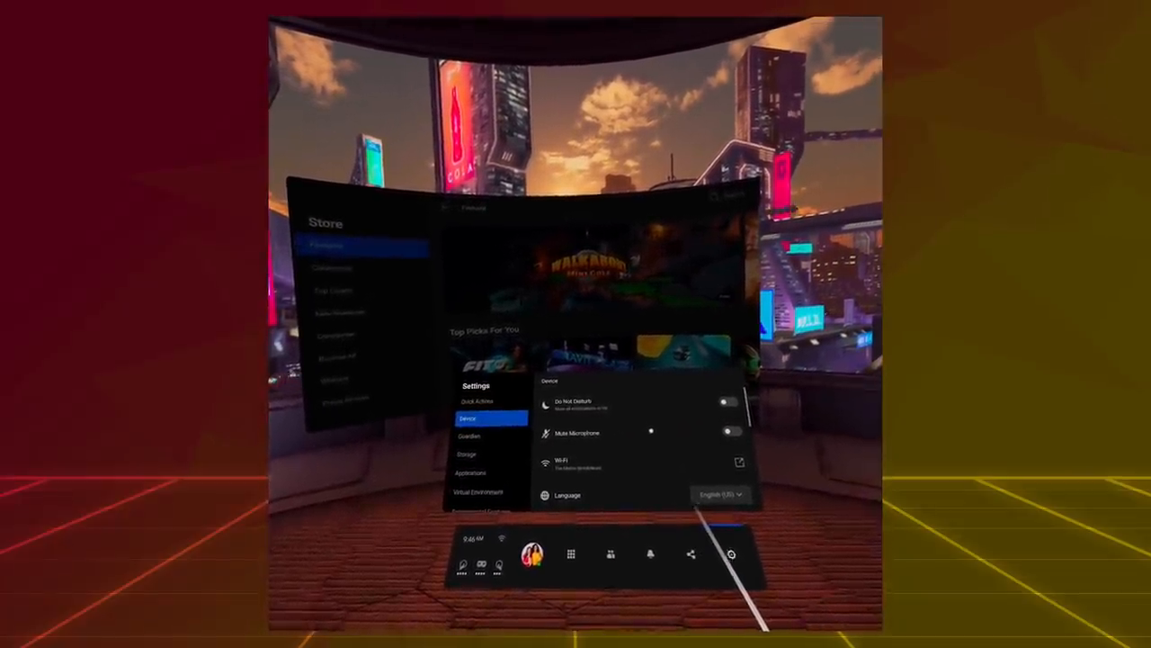
{"action": "scroll", "scroll_direction": "down", "scroll_amount": 3}
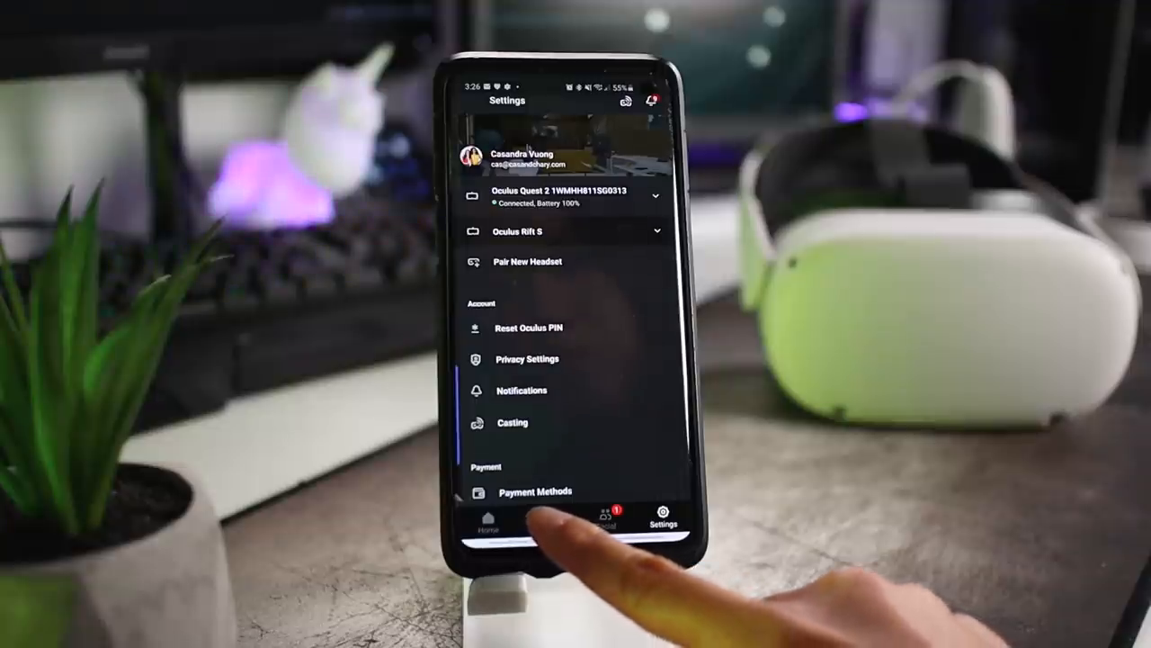
Install the Oculus Originals documentary Traveling While Black on the Quest 2 from the store.
{"action": "left_click", "coordinate": [547, 520]}
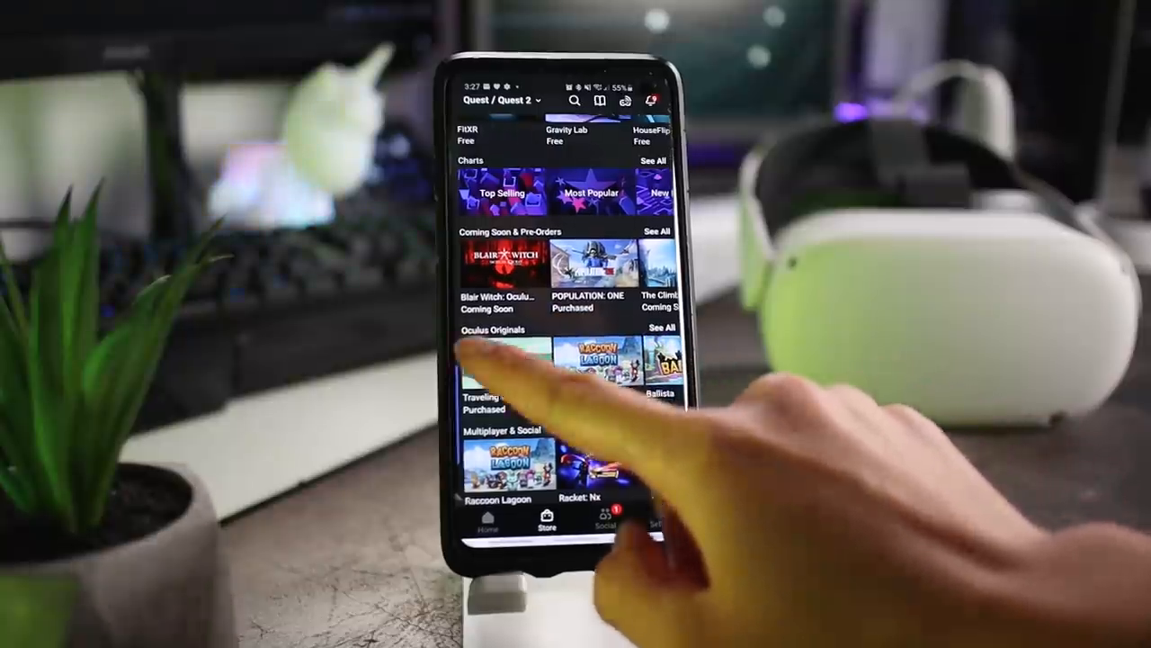
{"action": "left_click", "coordinate": [482, 369]}
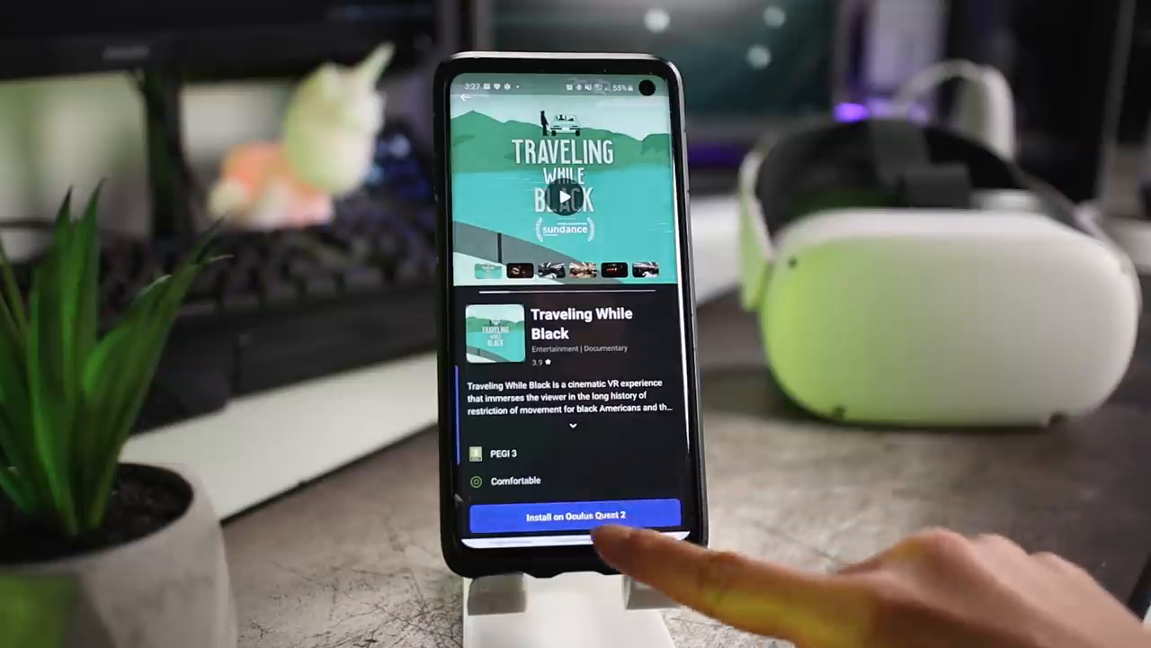
{"action": "left_click", "coordinate": [573, 515]}
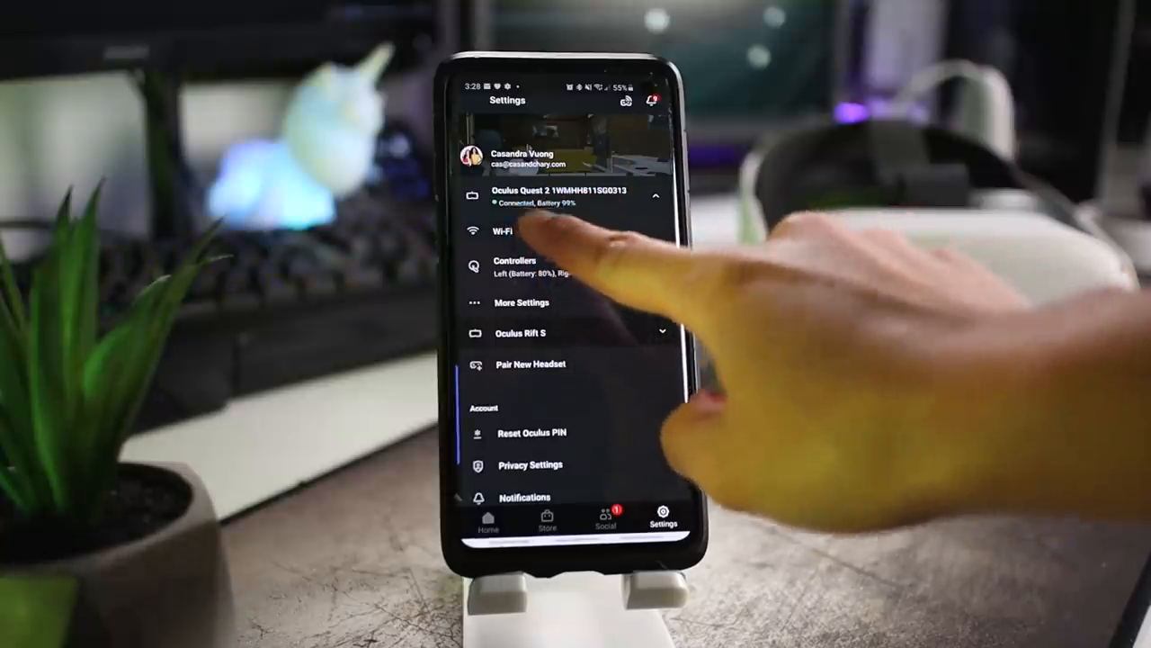
View the Quest 2's Wi-Fi list and the details of The Matrix Revolutions network.
{"action": "left_click", "coordinate": [504, 231]}
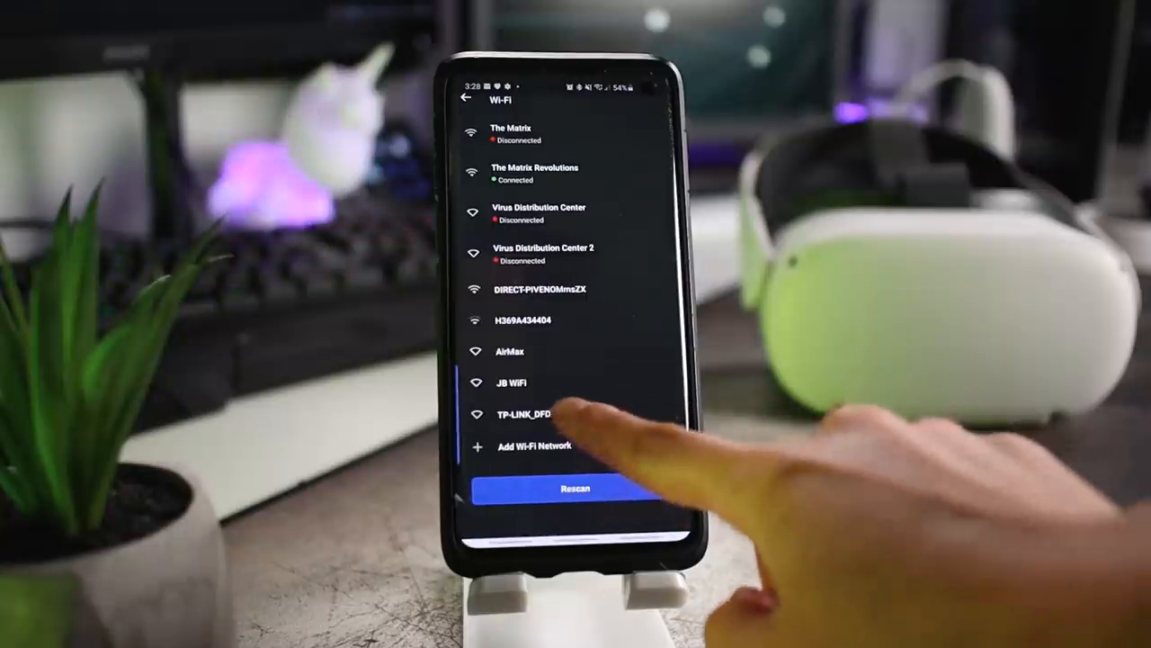
{"action": "left_click", "coordinate": [511, 382]}
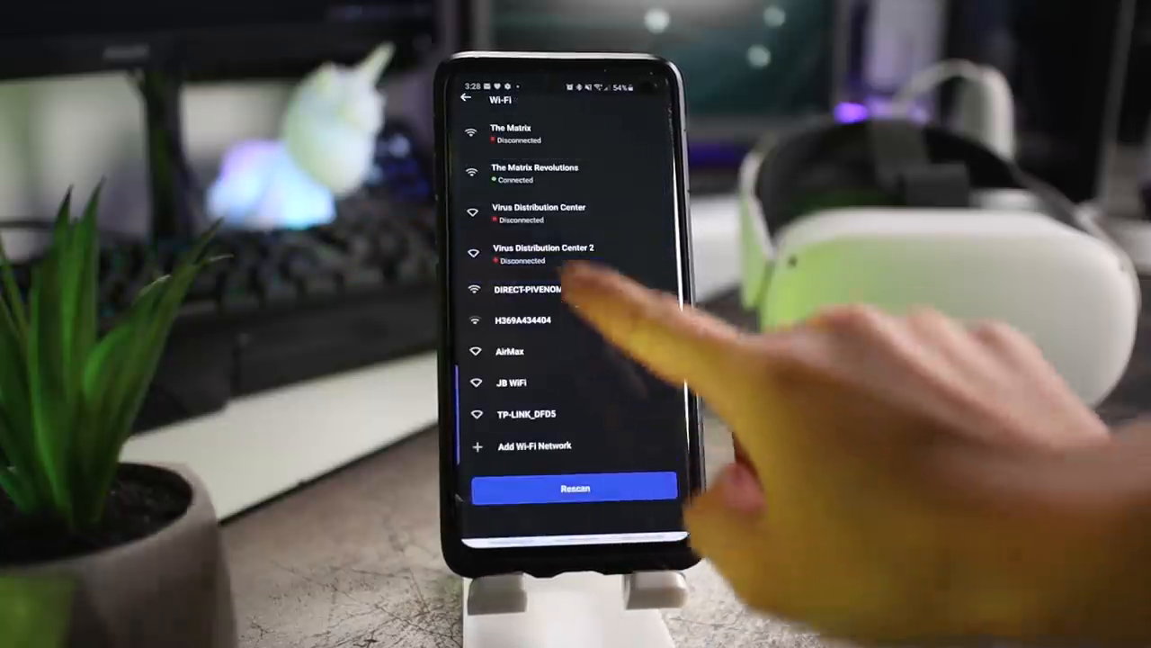
{"action": "left_click", "coordinate": [535, 173]}
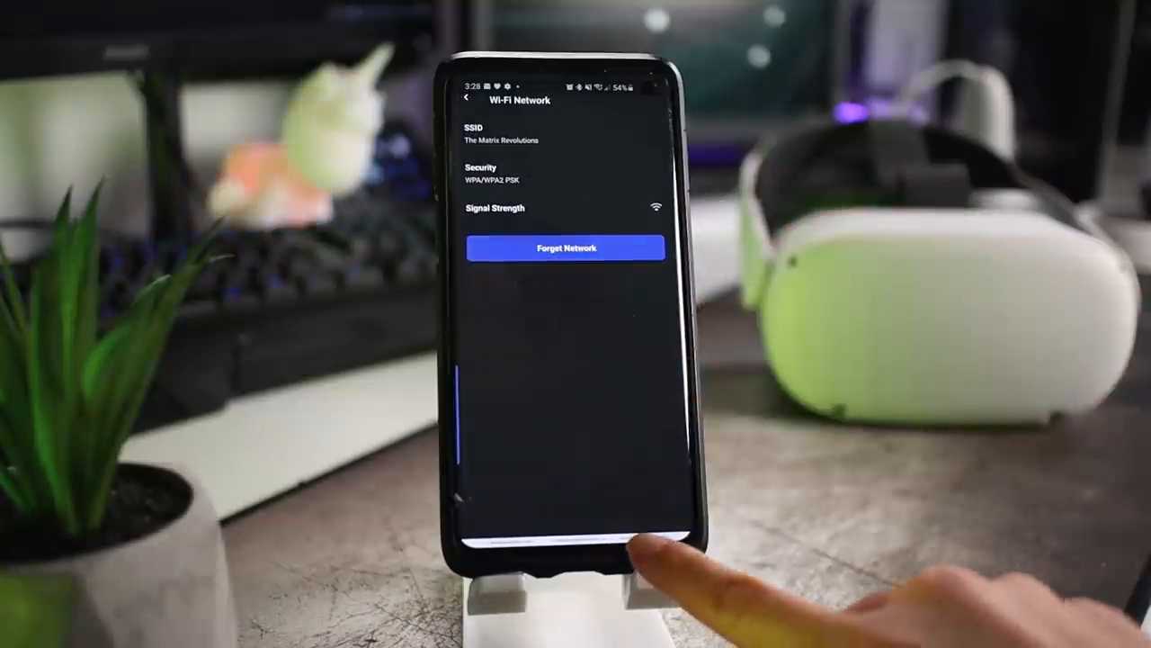
{"action": "left_click", "coordinate": [467, 97]}
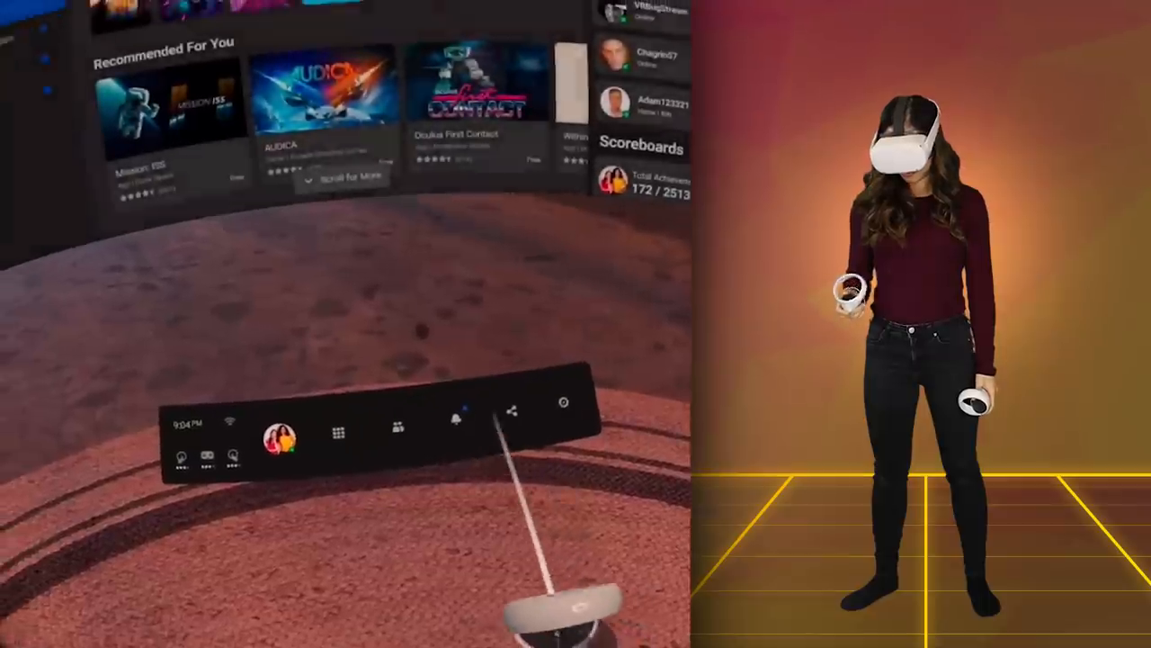
Open headset Settings from the universal menu bar and move toward Experimental Features.
{"action": "left_click", "coordinate": [564, 403]}
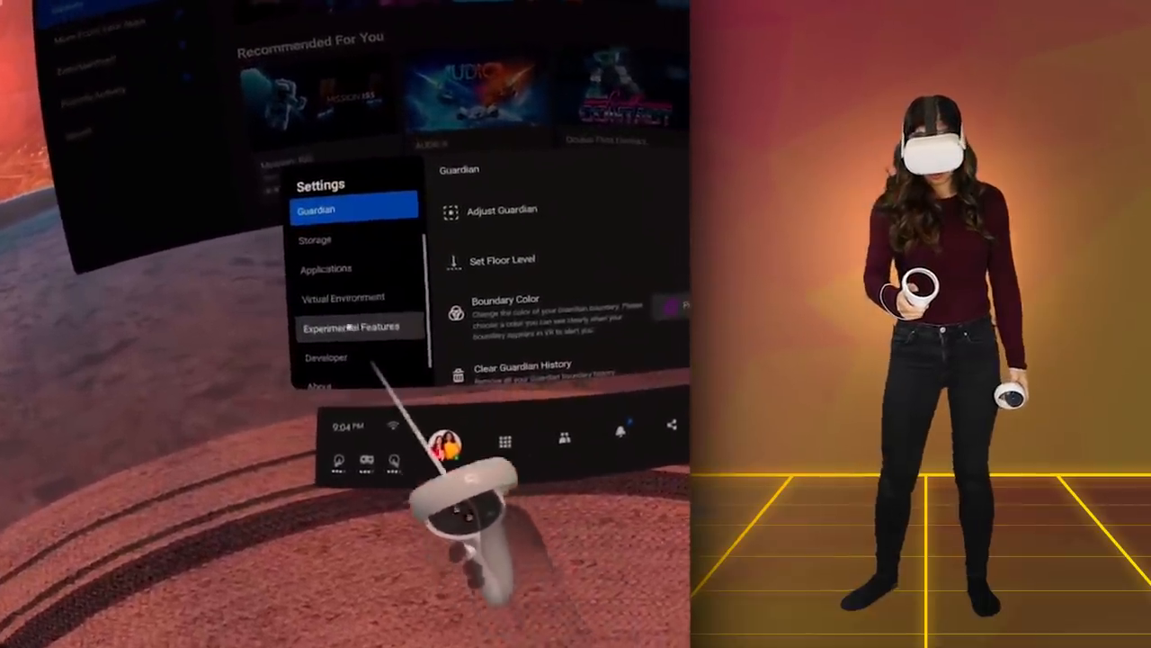
{"action": "left_click", "coordinate": [343, 326]}
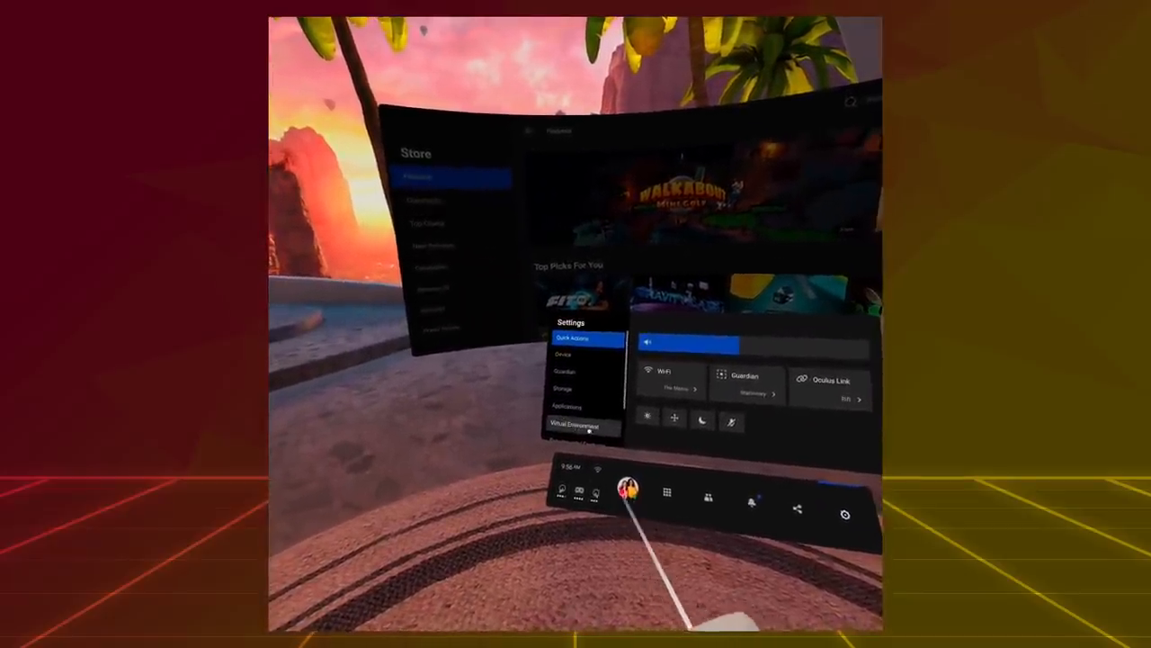
Select Virtual Environment in Settings and choose Cyber City as the home environment.
{"action": "left_click", "coordinate": [580, 423]}
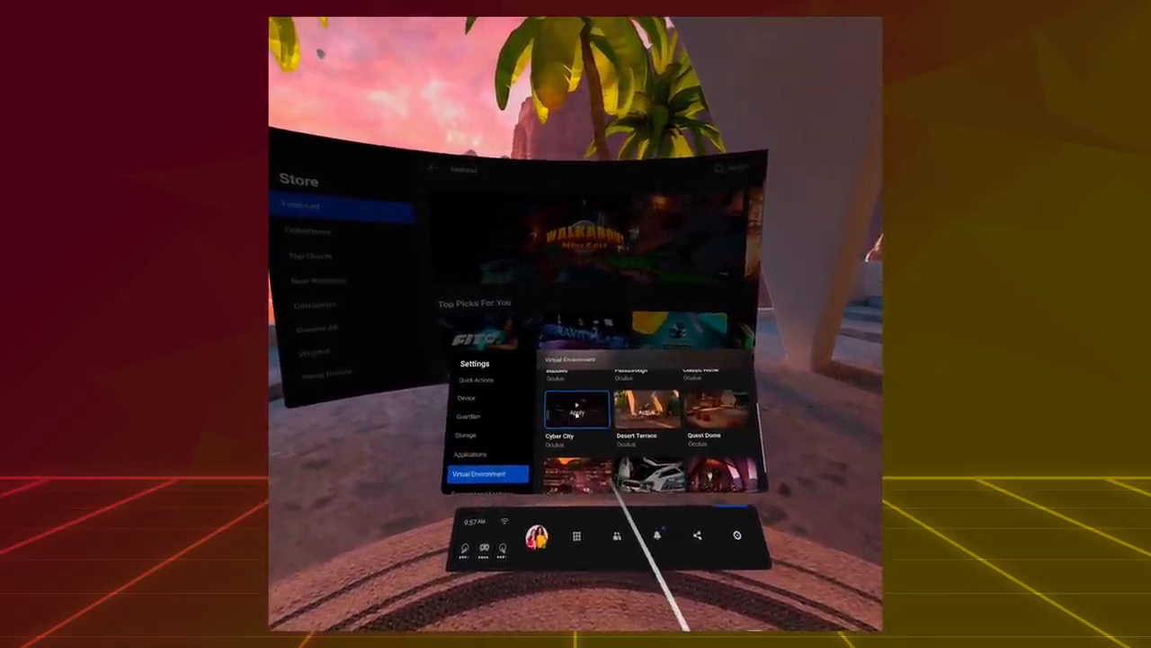
{"action": "left_click", "coordinate": [575, 411]}
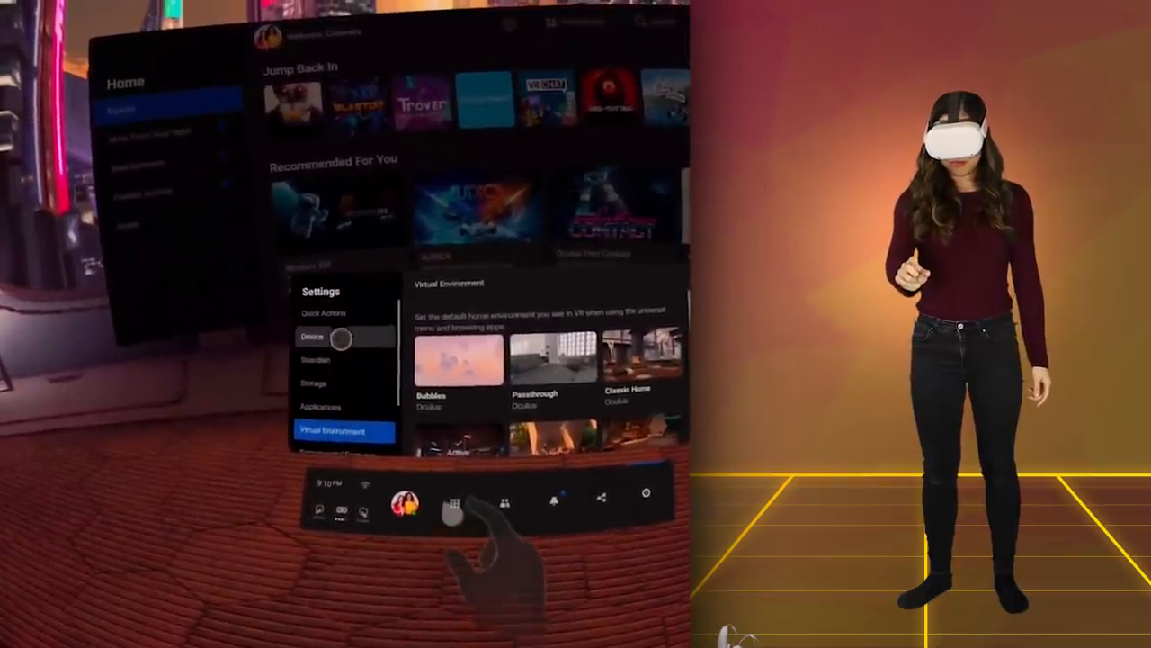
Pinch on the universal menu bar with hand tracking amid the neon Cyber City surroundings.
{"action": "left_click", "coordinate": [312, 336]}
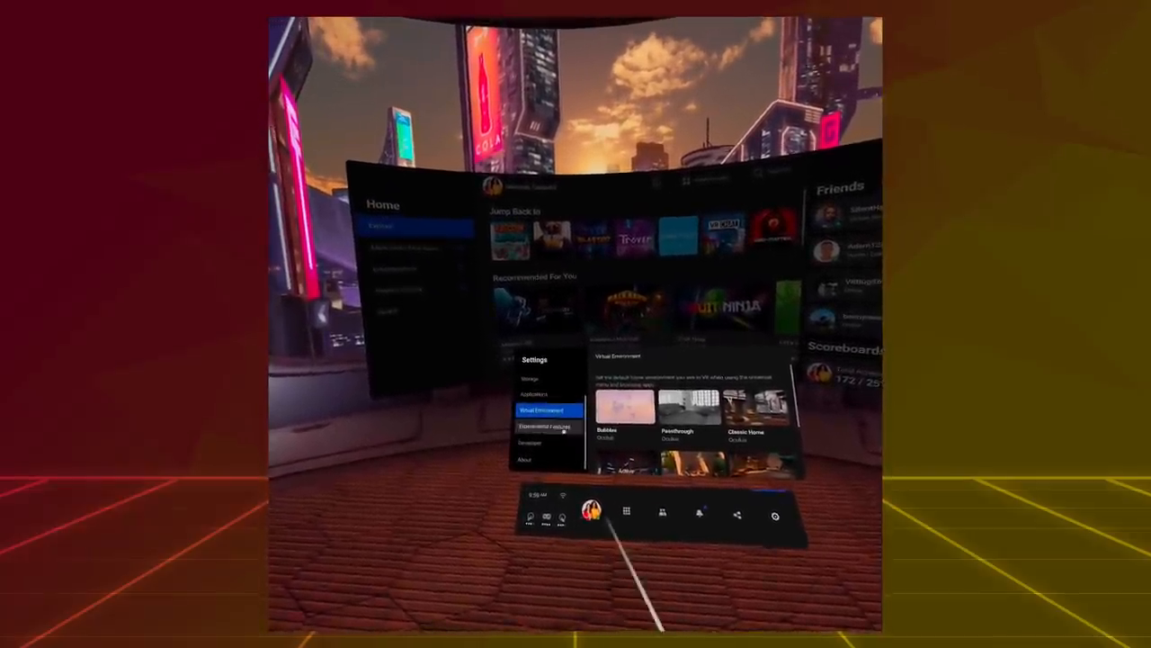
Open Experimental Features to reveal the 90Hz Refresh Rate and Bluetooth Pairing options.
{"action": "left_click", "coordinate": [542, 426]}
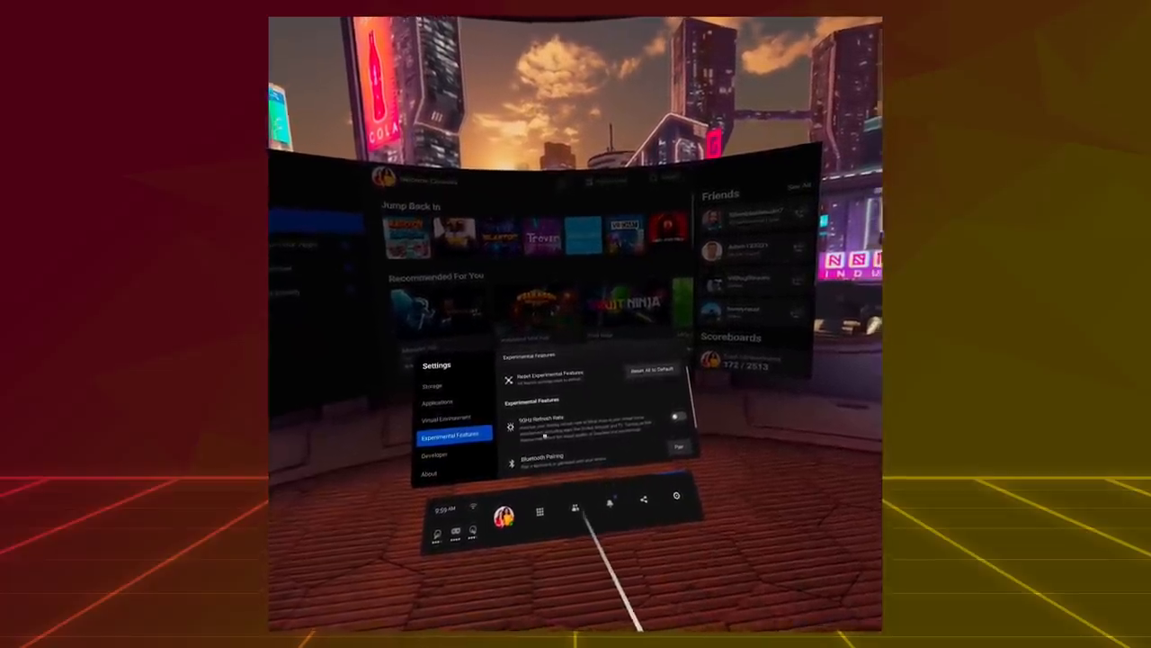
{"action": "left_click", "coordinate": [678, 416]}
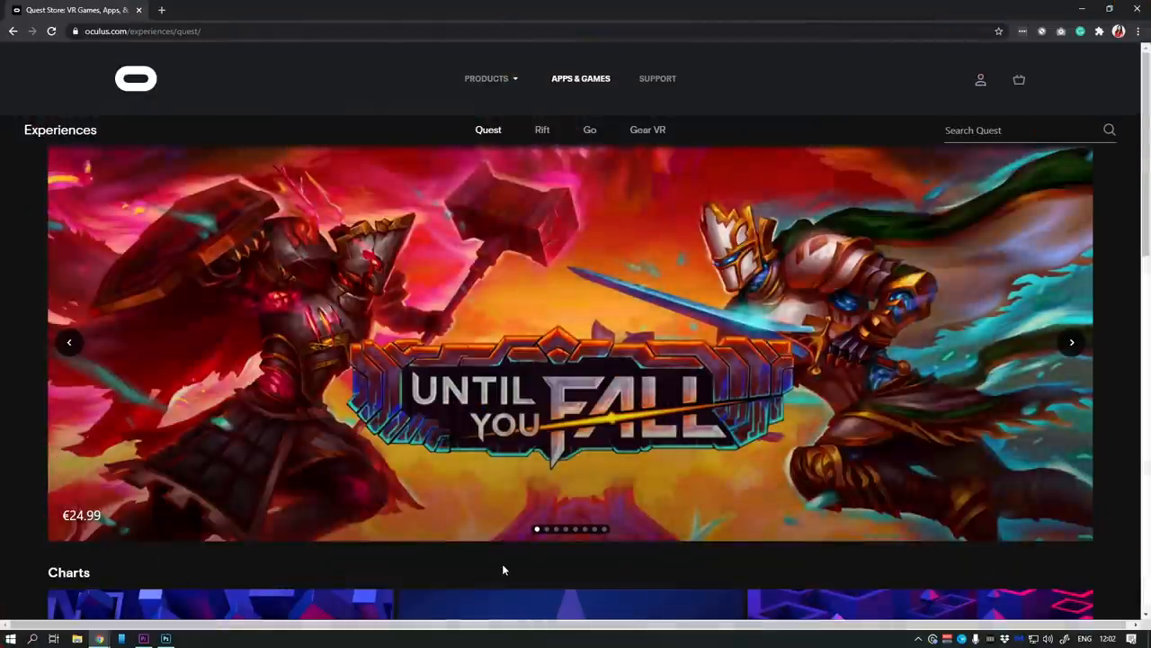
Browse the Top Selling chart and open the Until You Fall store page.
{"action": "scroll", "scroll_direction": "down", "scroll_amount": 3}
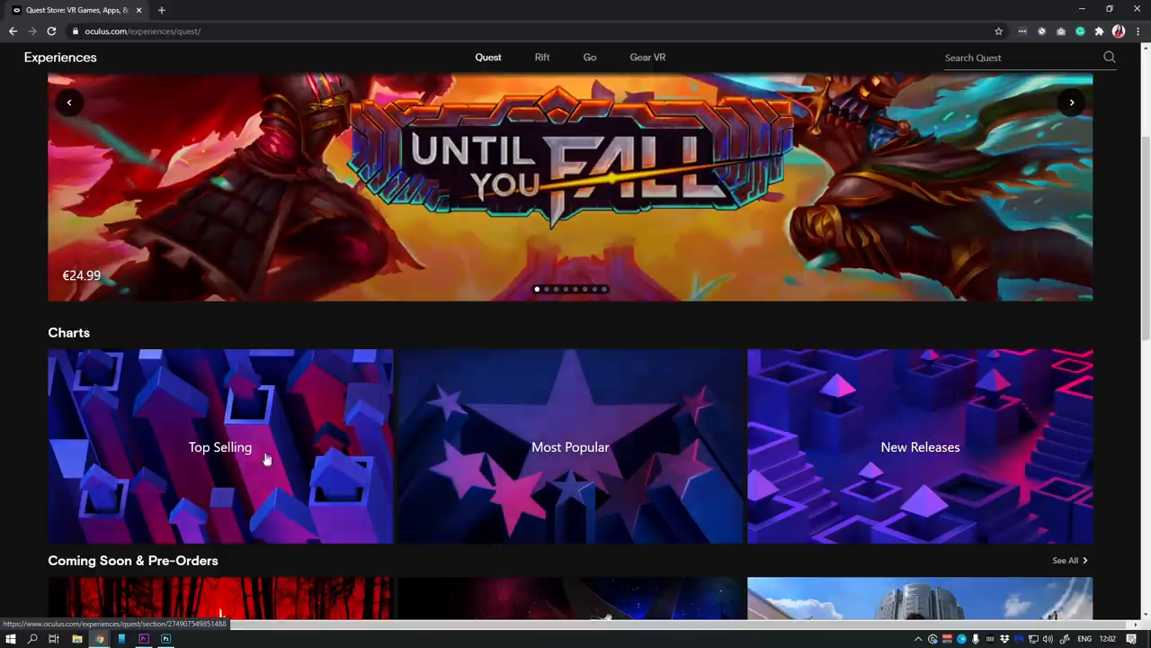
{"action": "left_click", "coordinate": [219, 446]}
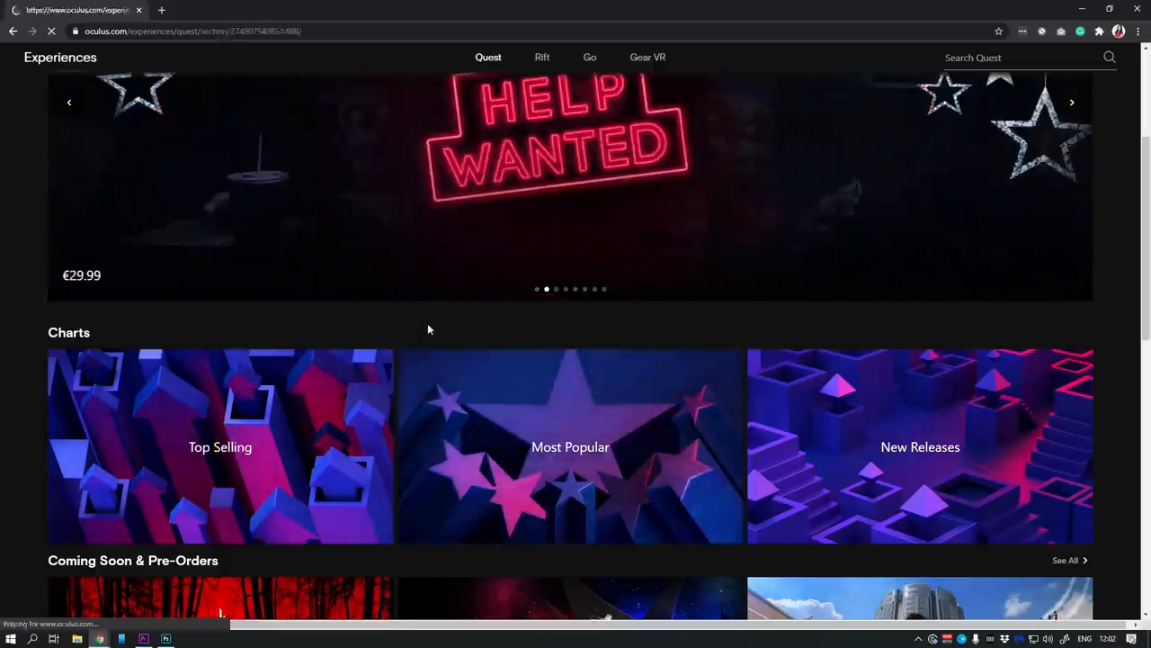
{"action": "left_click", "coordinate": [220, 446]}
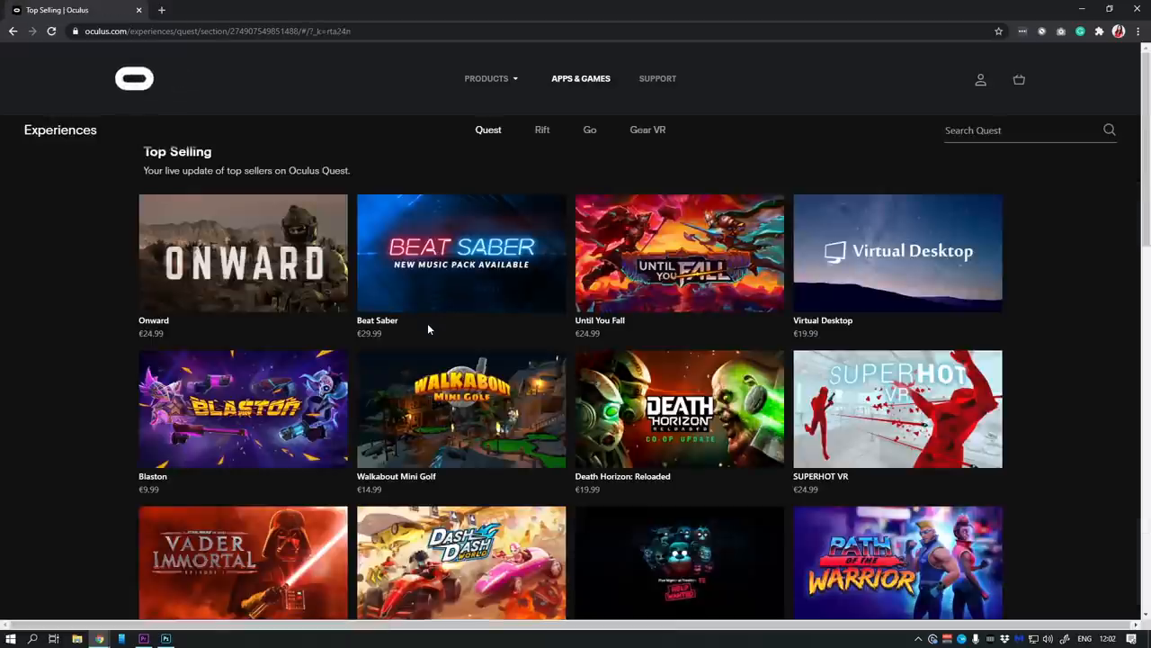
{"action": "left_click", "coordinate": [679, 253]}
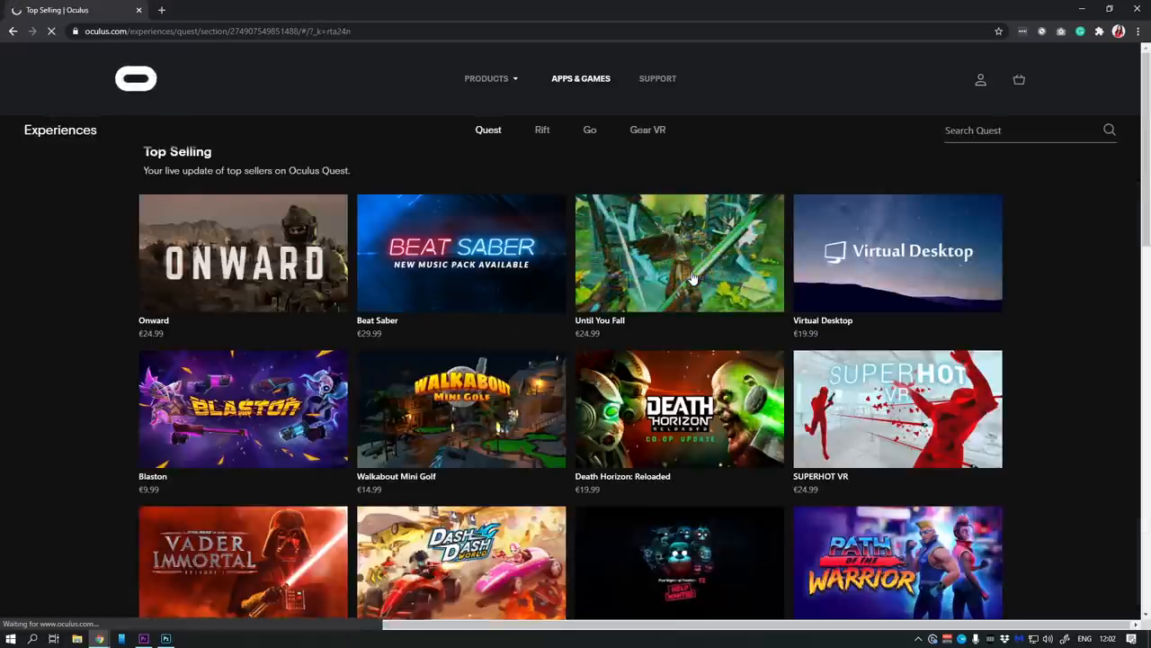
{"action": "left_click", "coordinate": [680, 253]}
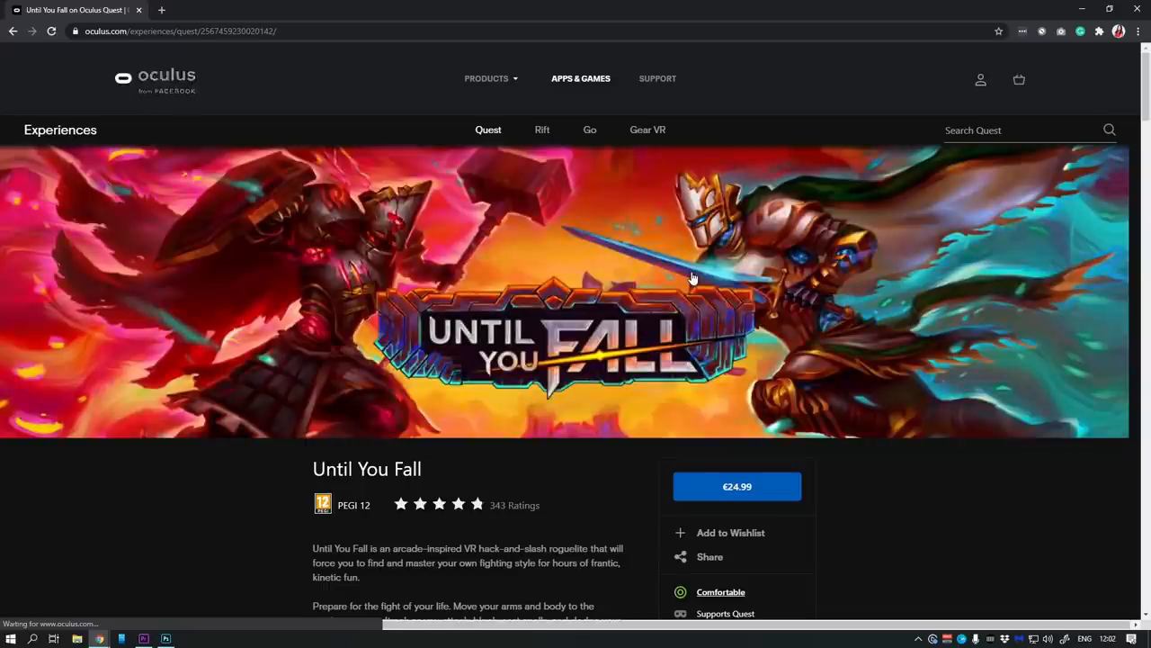
Show the Comfort Rating explanation for Until You Fall's Comfortable label.
{"action": "scroll", "scroll_direction": "down", "scroll_amount": 3}
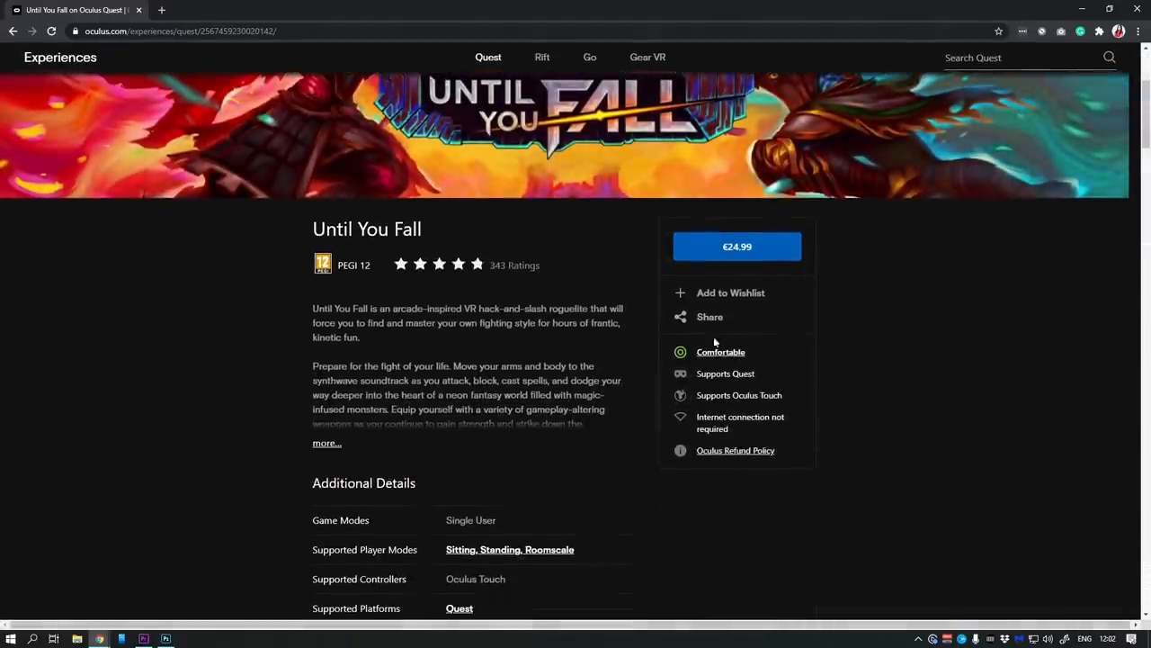
{"action": "left_click", "coordinate": [721, 352]}
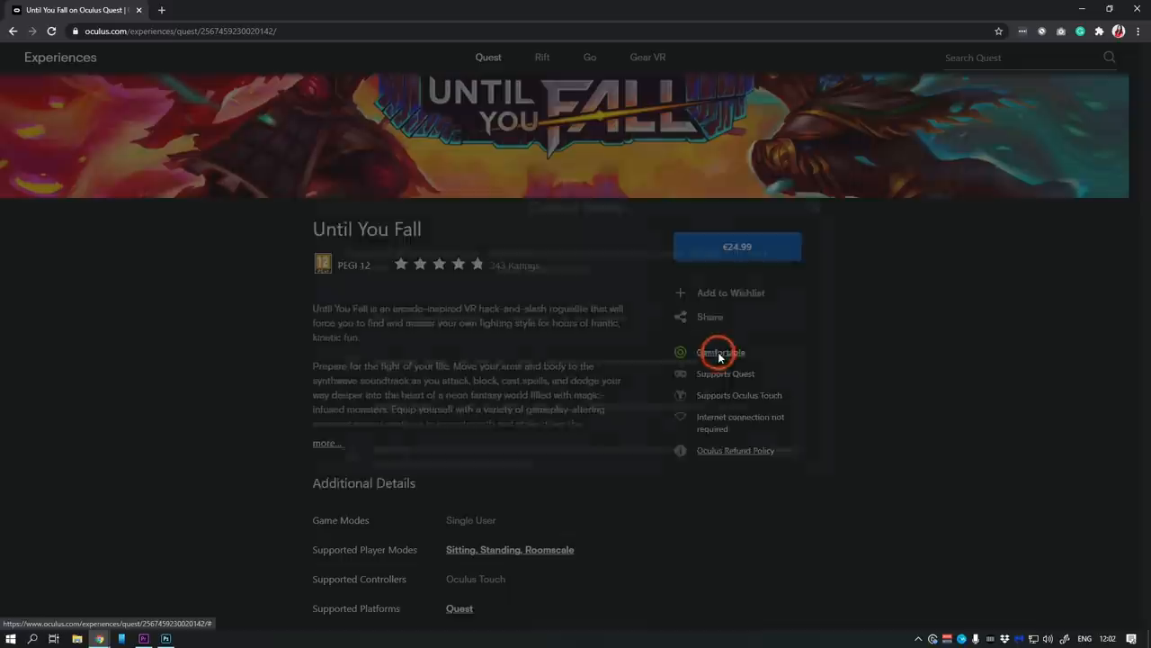
{"action": "left_click", "coordinate": [720, 352]}
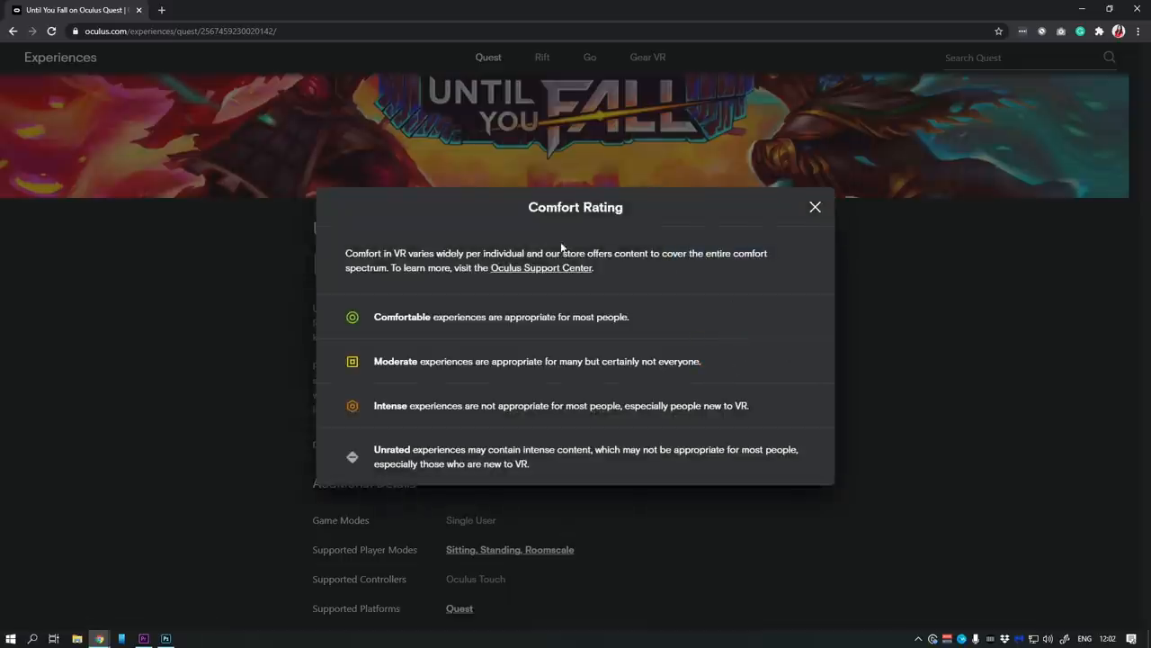
{"action": "mouse_move", "coordinate": [430, 410]}
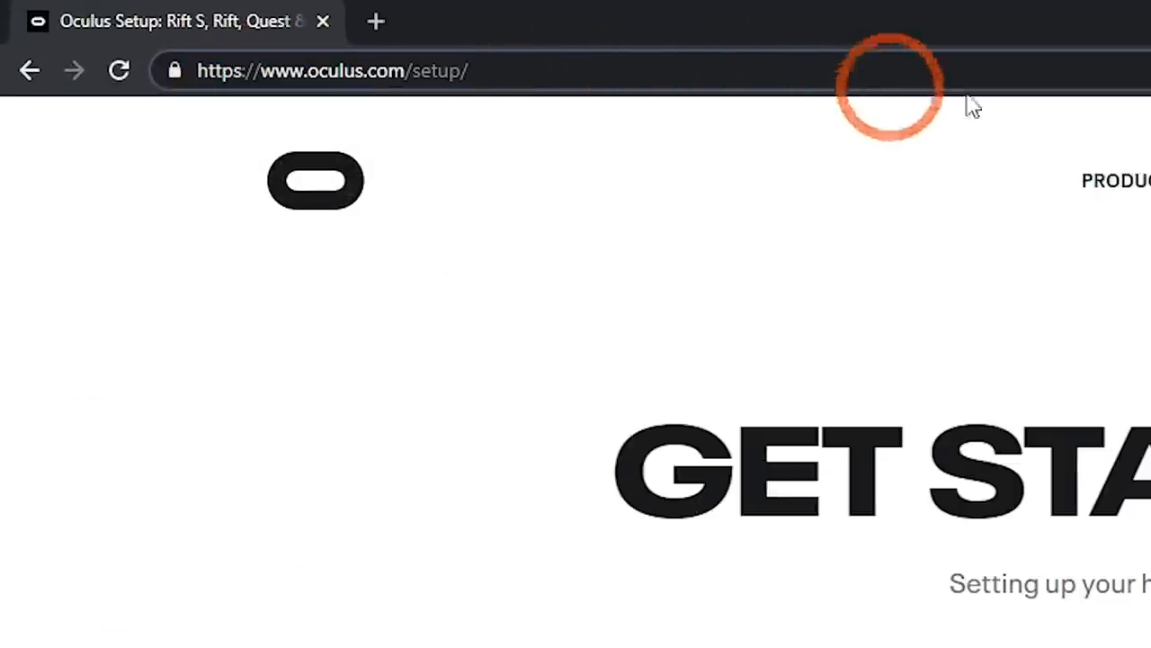
Scroll the setup page down to the Oculus Link software download section.
{"action": "scroll", "scroll_direction": "down", "scroll_amount": 3}
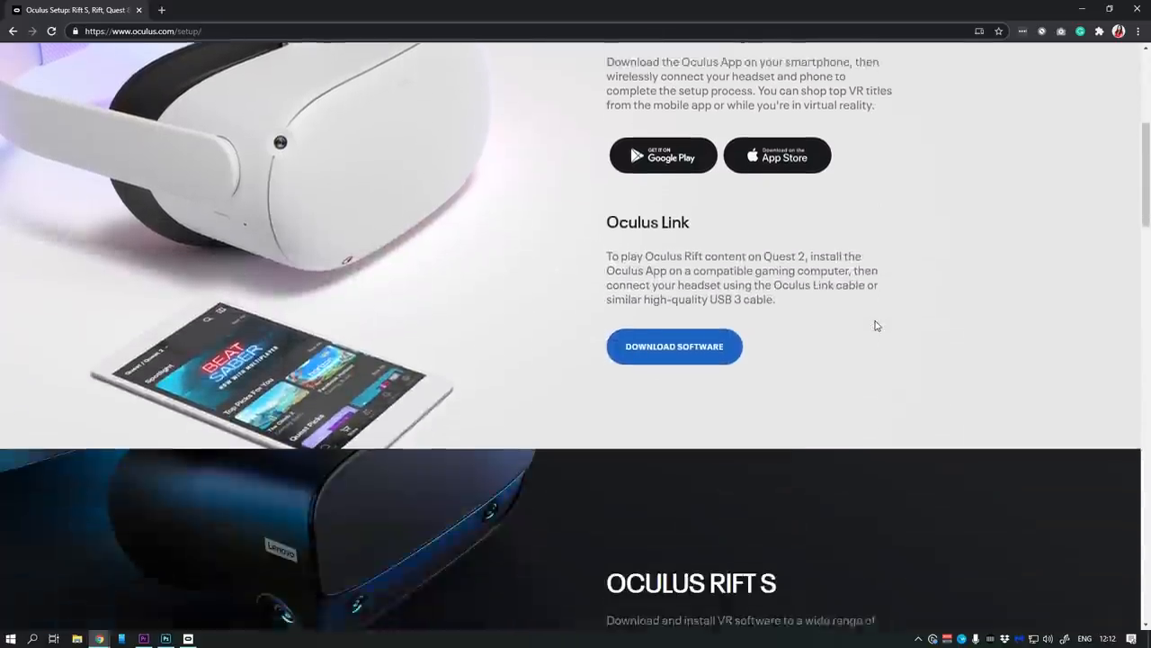
{"action": "left_click", "coordinate": [674, 346]}
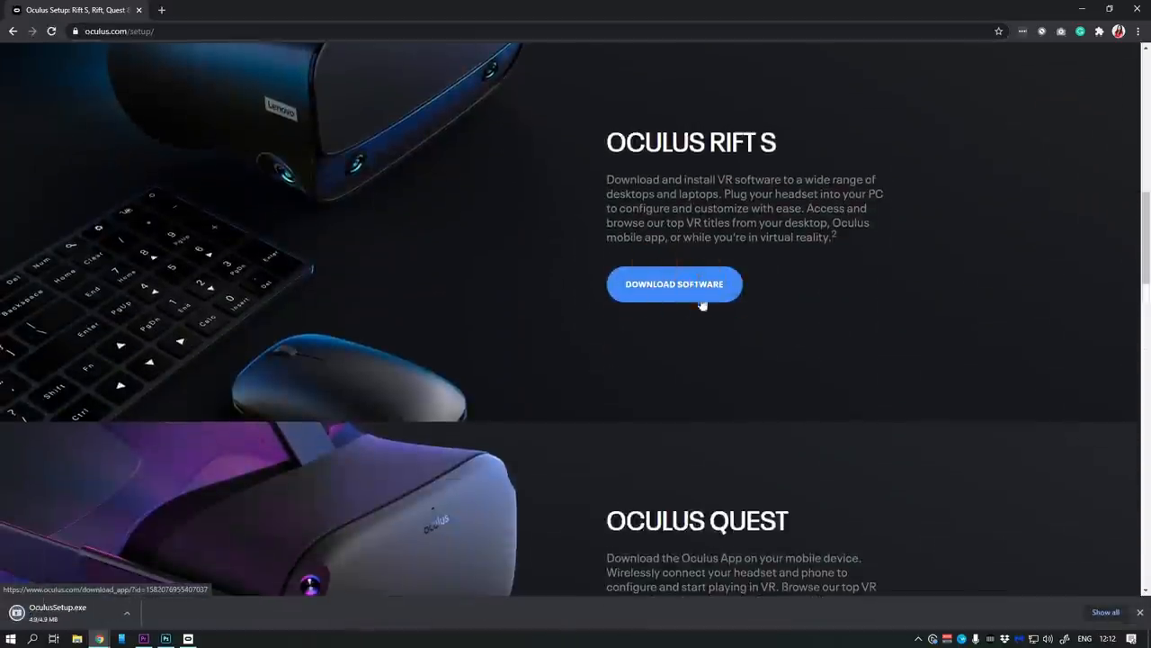
Search Windows for 'oculu' and launch the Oculus desktop app to its Library.
{"action": "type", "text": "oculu"}
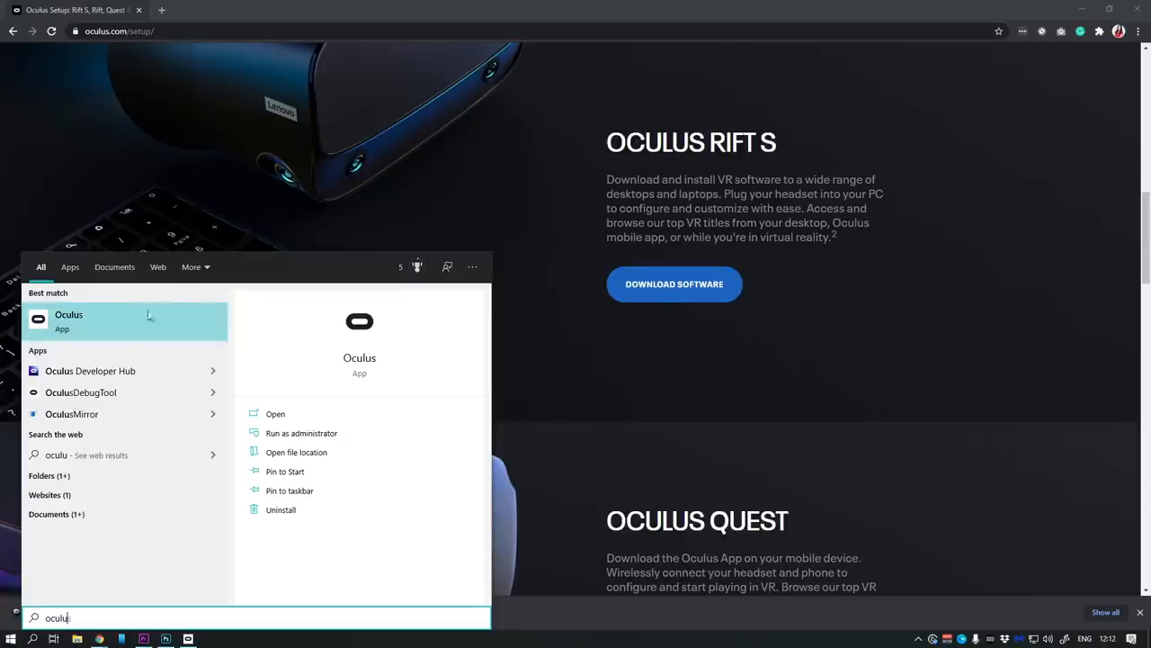
{"action": "mouse_move", "coordinate": [107, 328]}
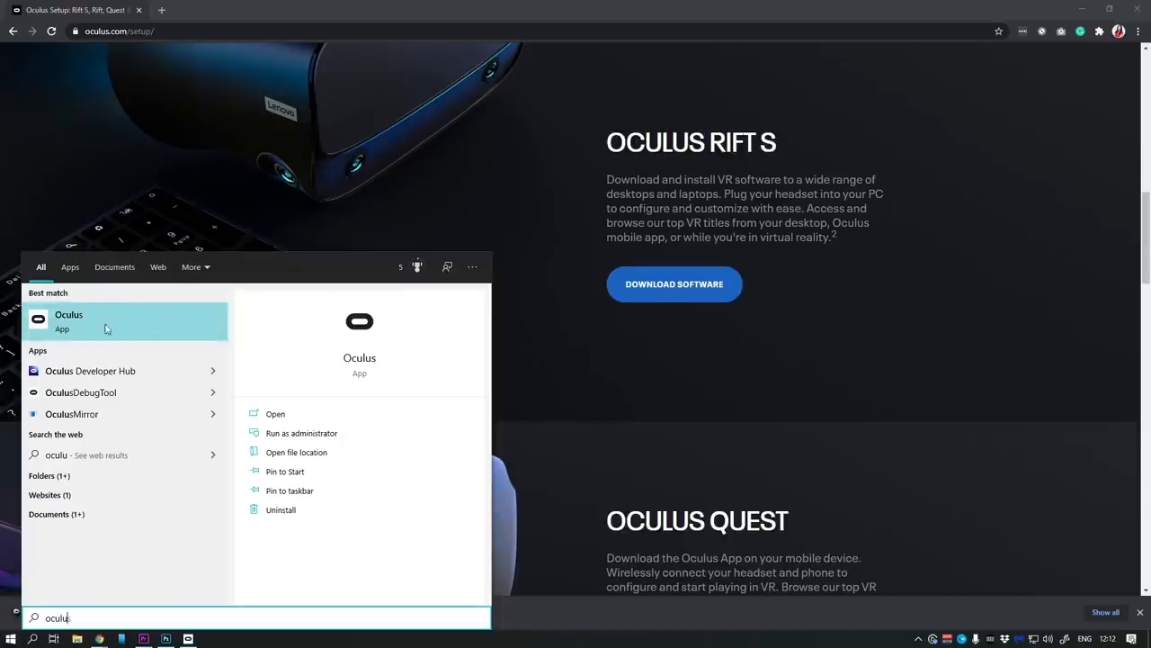
{"action": "left_click", "coordinate": [68, 321]}
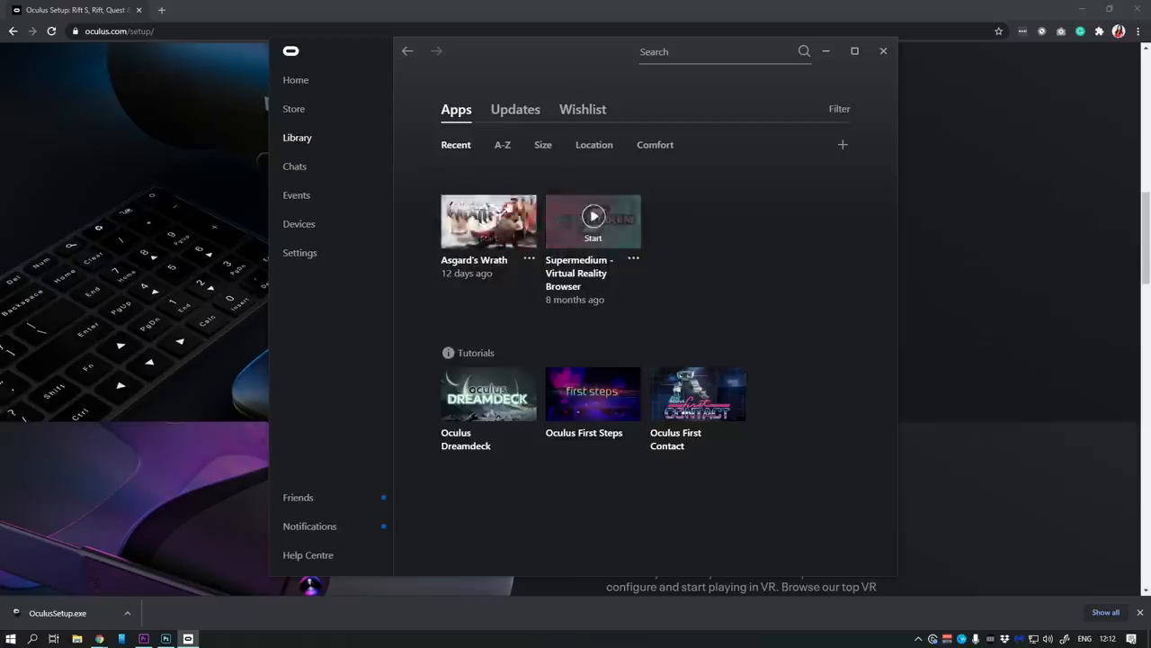
{"action": "left_click", "coordinate": [299, 223]}
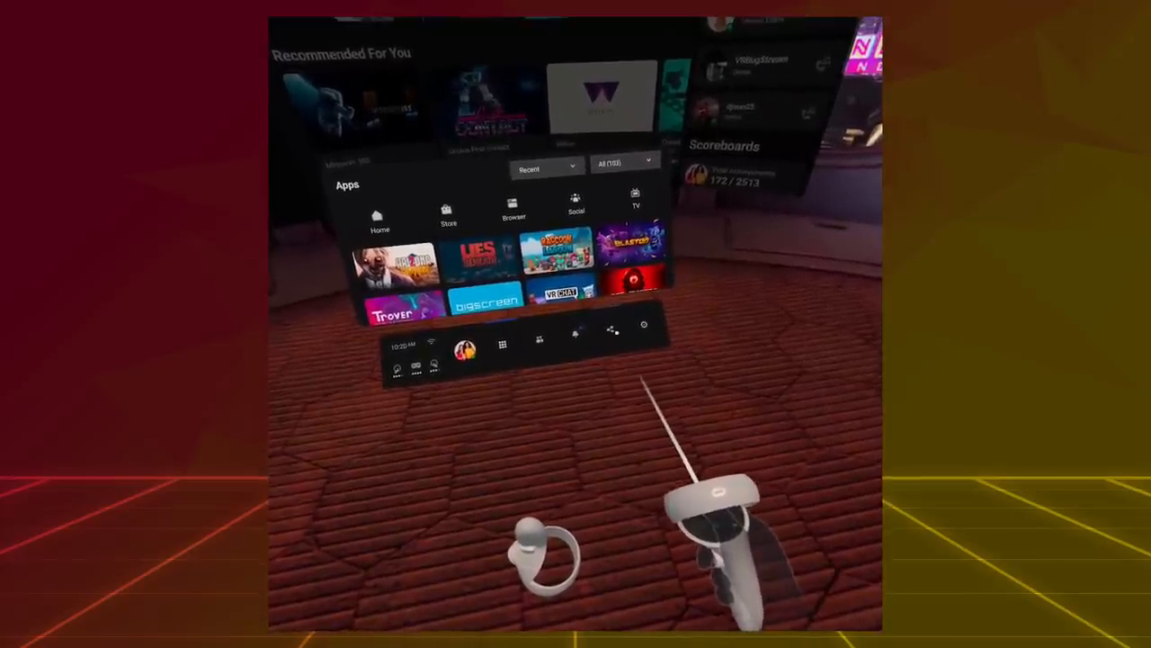
Open the phone app's headset menu showing Reset Guardian and Reset Headset View.
{"action": "left_click", "coordinate": [611, 331]}
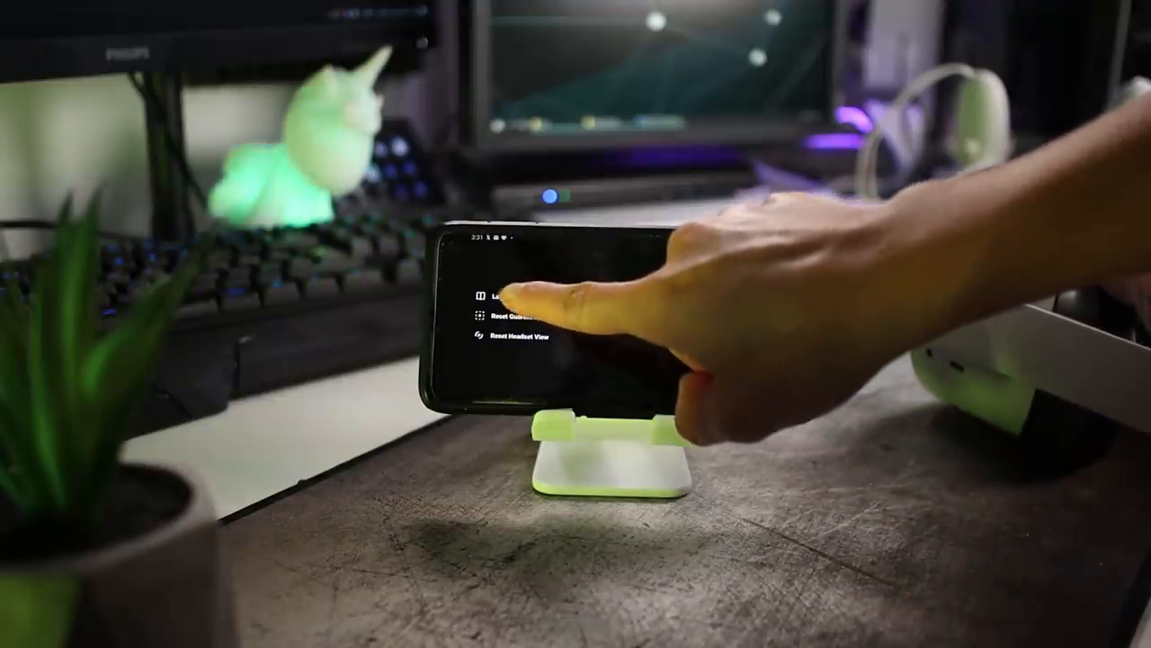
Bring up the headset Settings panel and select Experimental Features.
{"action": "left_click", "coordinate": [503, 293]}
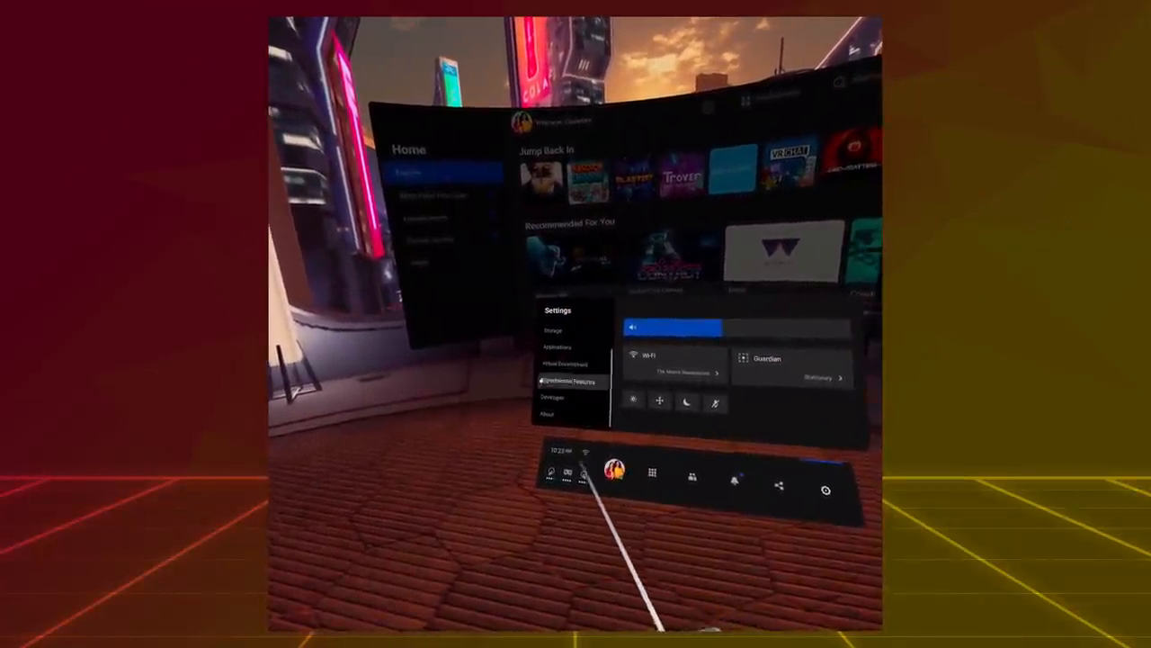
{"action": "left_click", "coordinate": [566, 381]}
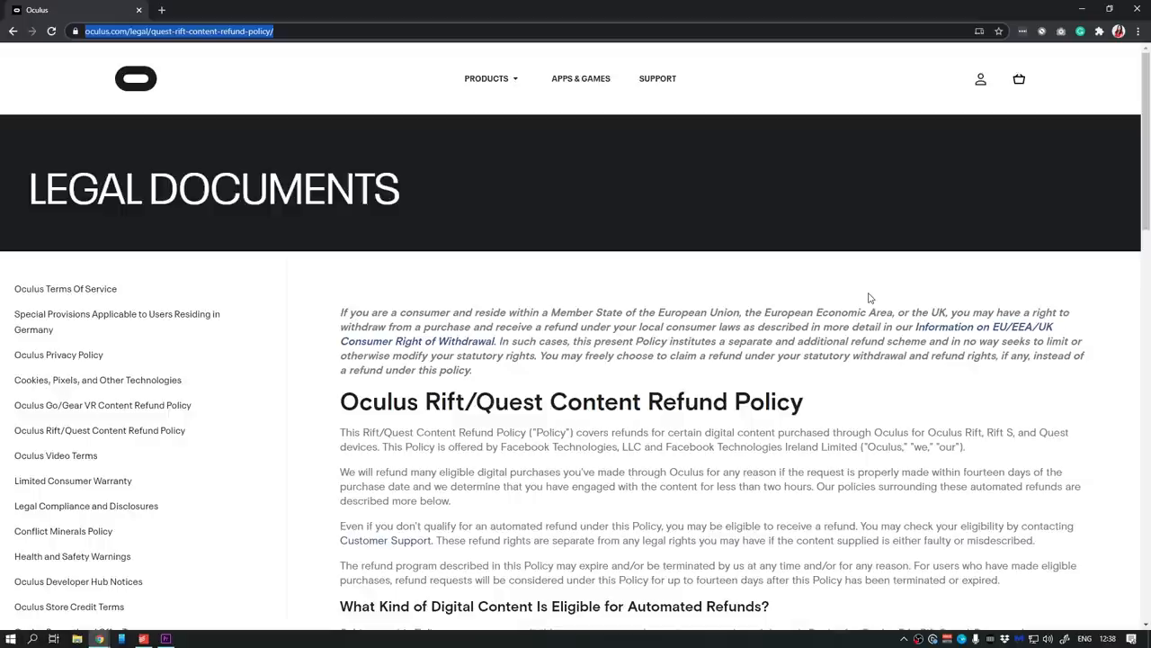
Highlight the refund policy's fourteen-day and under-two-hours-of-use conditions.
{"action": "scroll", "scroll_direction": "down", "scroll_amount": 3}
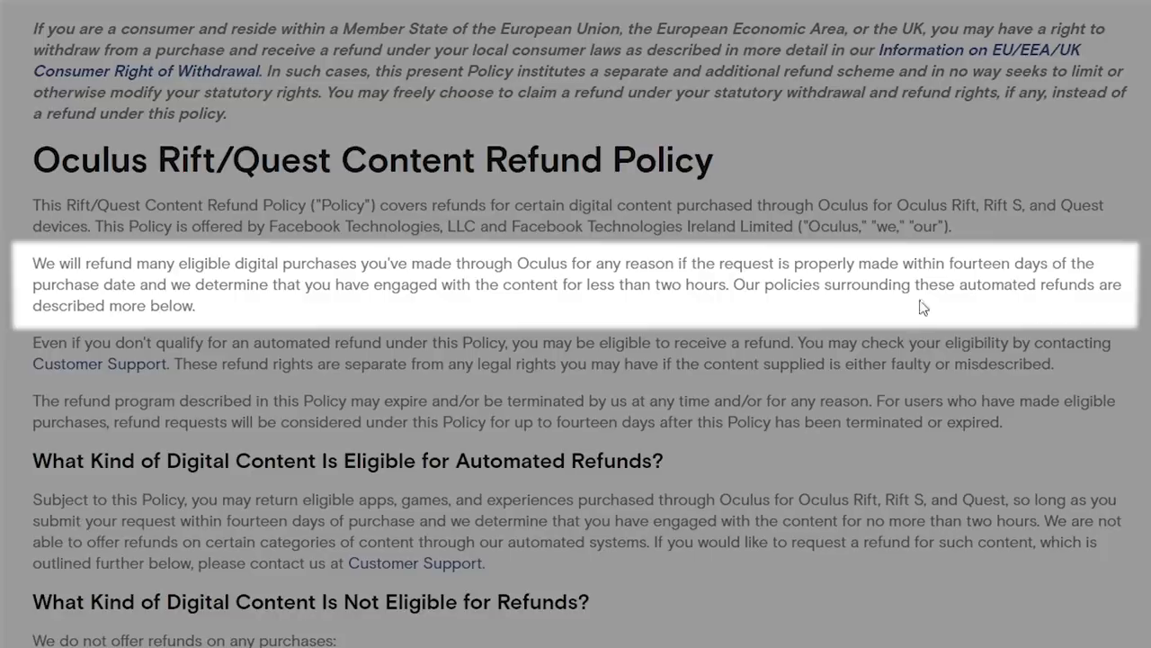
{"action": "left_click_drag", "start_coordinate": [902, 263], "coordinate": [1095, 262]}
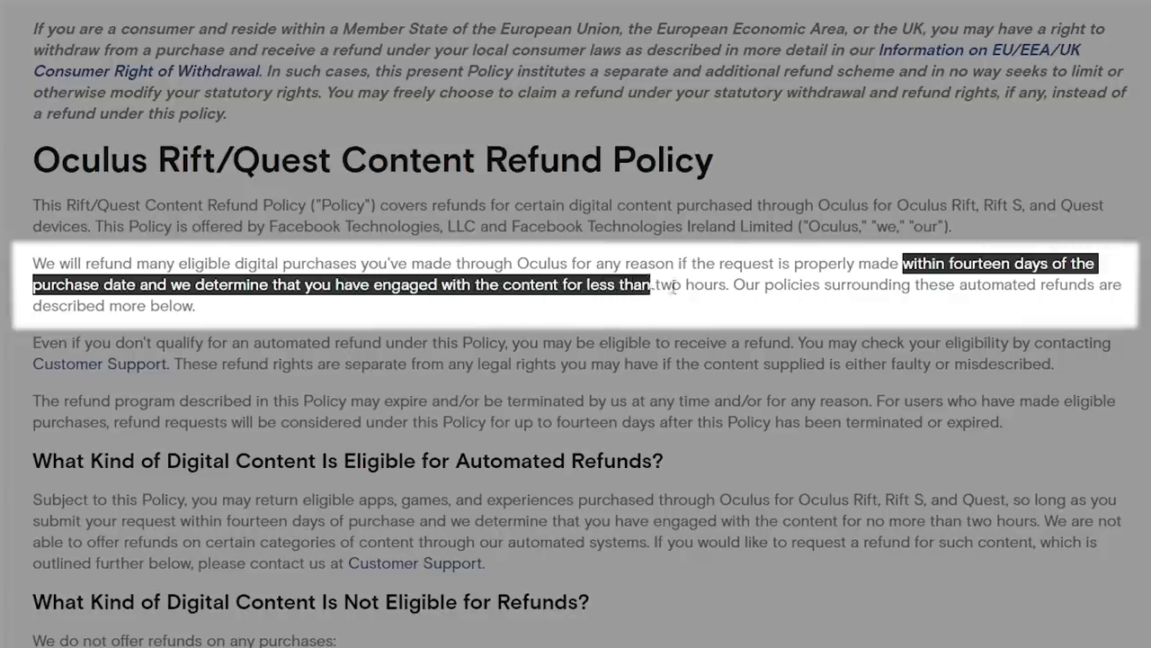
{"action": "left_click_drag", "start_coordinate": [654, 284], "coordinate": [728, 284]}
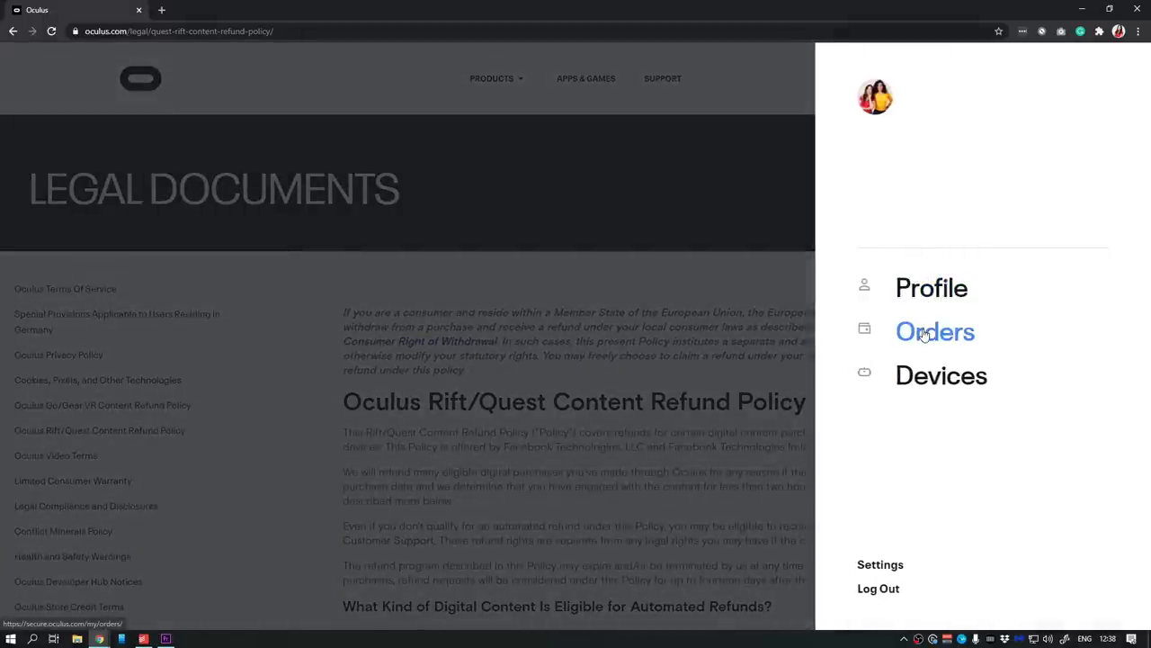
{"action": "mouse_move", "coordinate": [897, 341]}
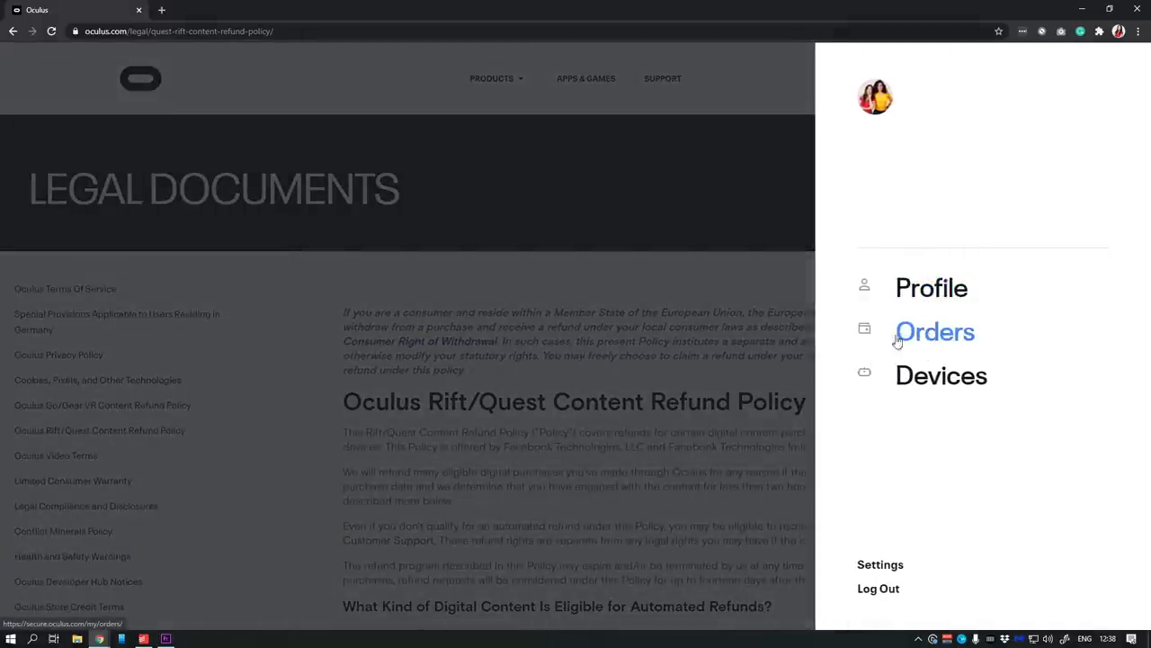
Go to Orders in the account panel to see past purchases.
{"action": "left_click", "coordinate": [934, 331]}
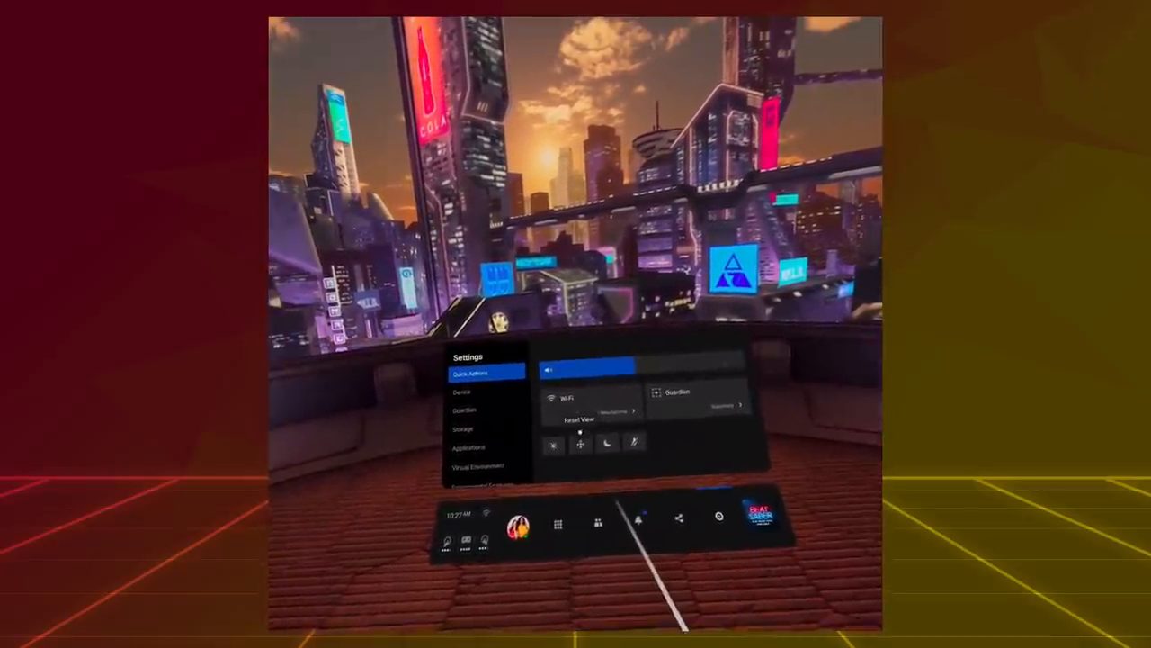
Reset the headset view, then switch Night Display on in Quick Actions.
{"action": "left_click", "coordinate": [579, 419]}
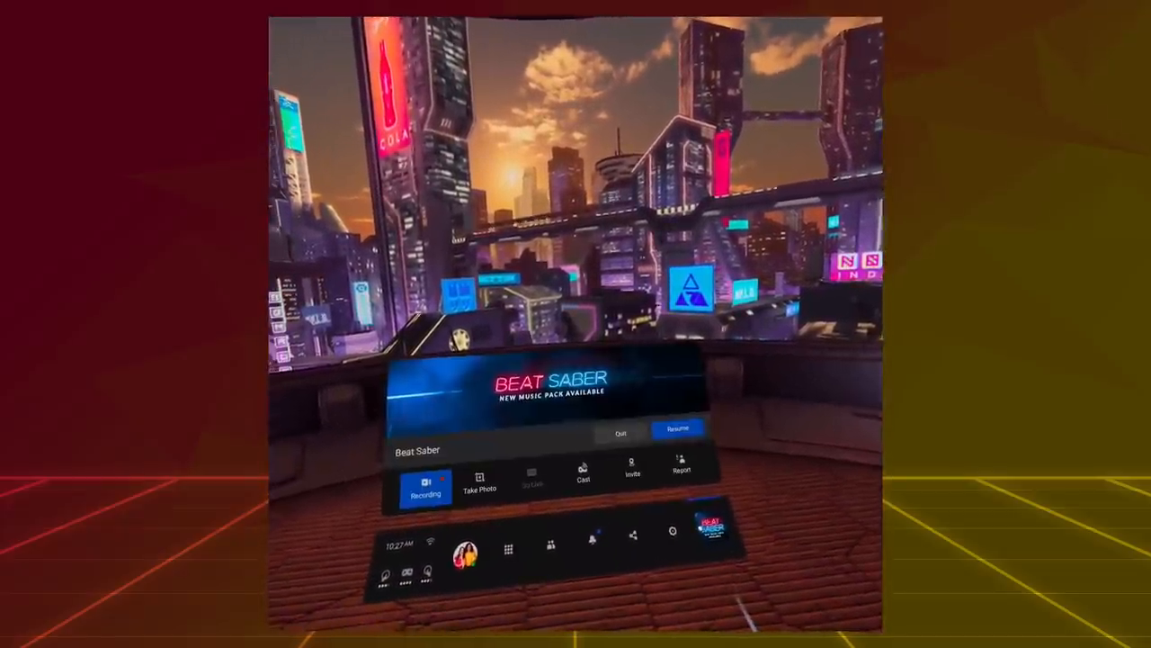
{"action": "left_click", "coordinate": [678, 427]}
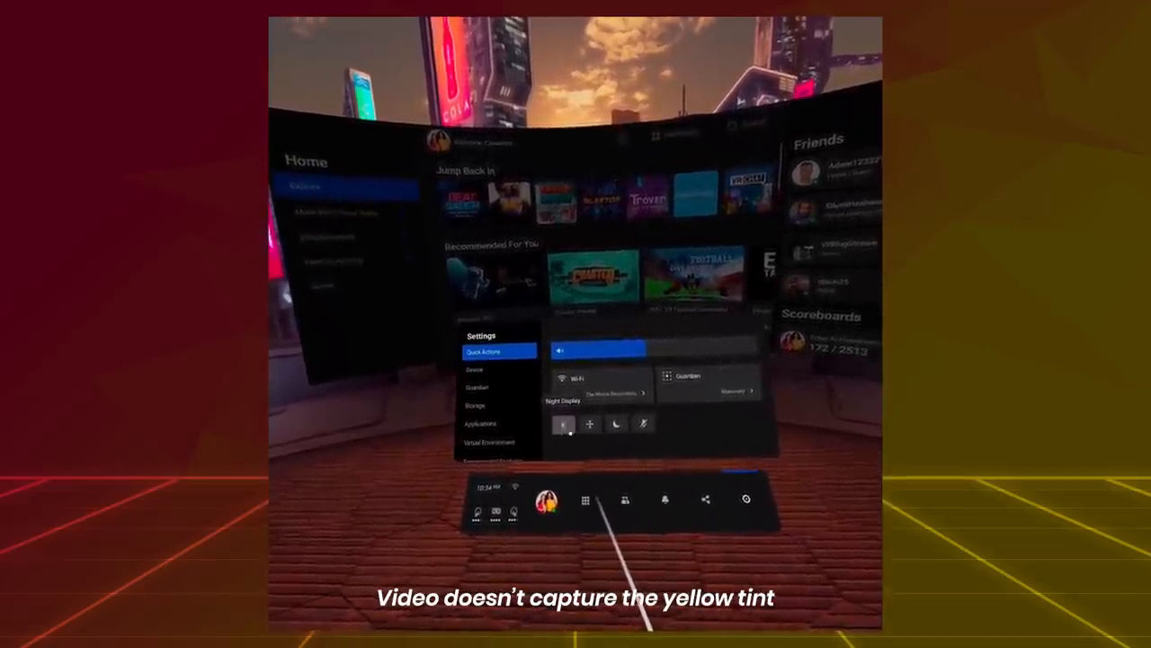
{"action": "left_click", "coordinate": [565, 423]}
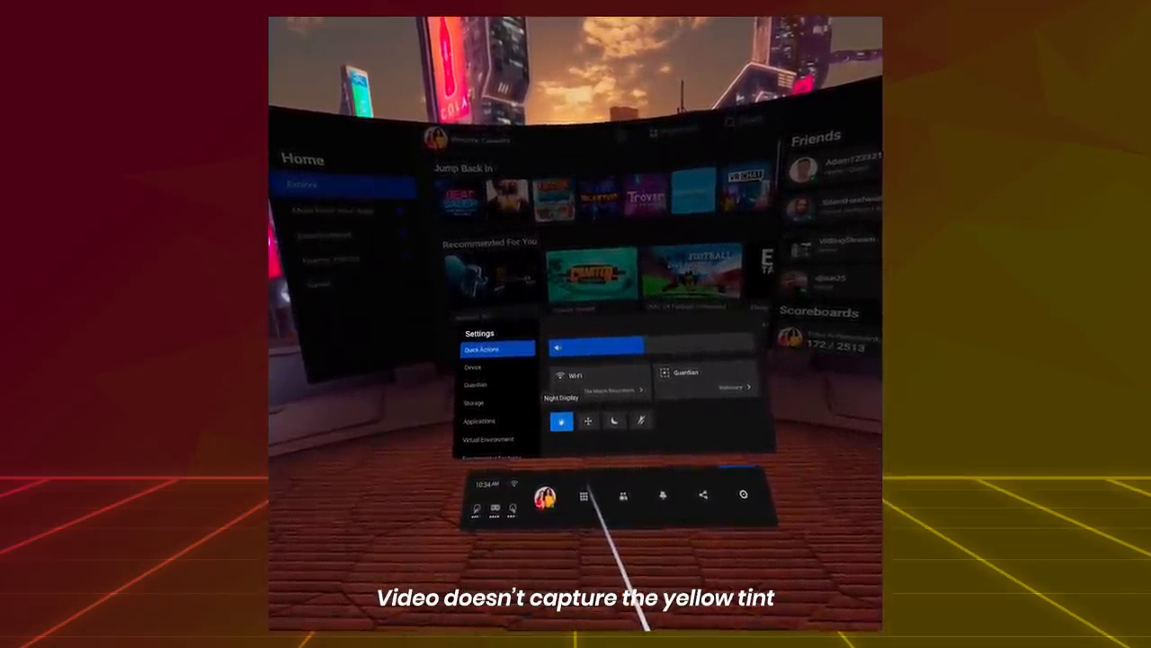